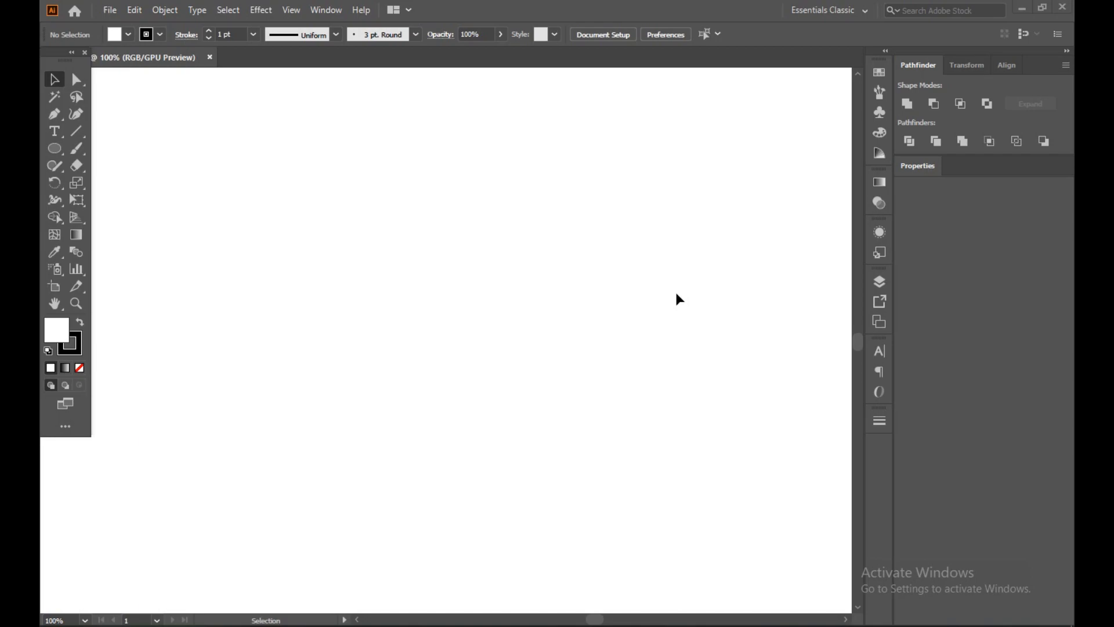
mouse_move(723, 415)
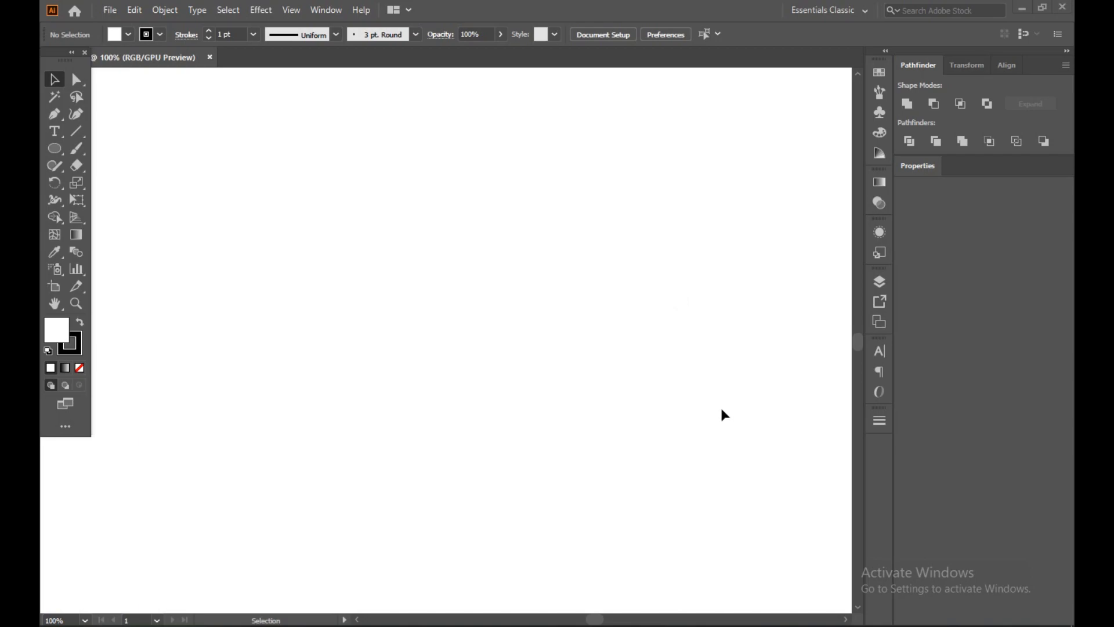
mouse_move(301, 285)
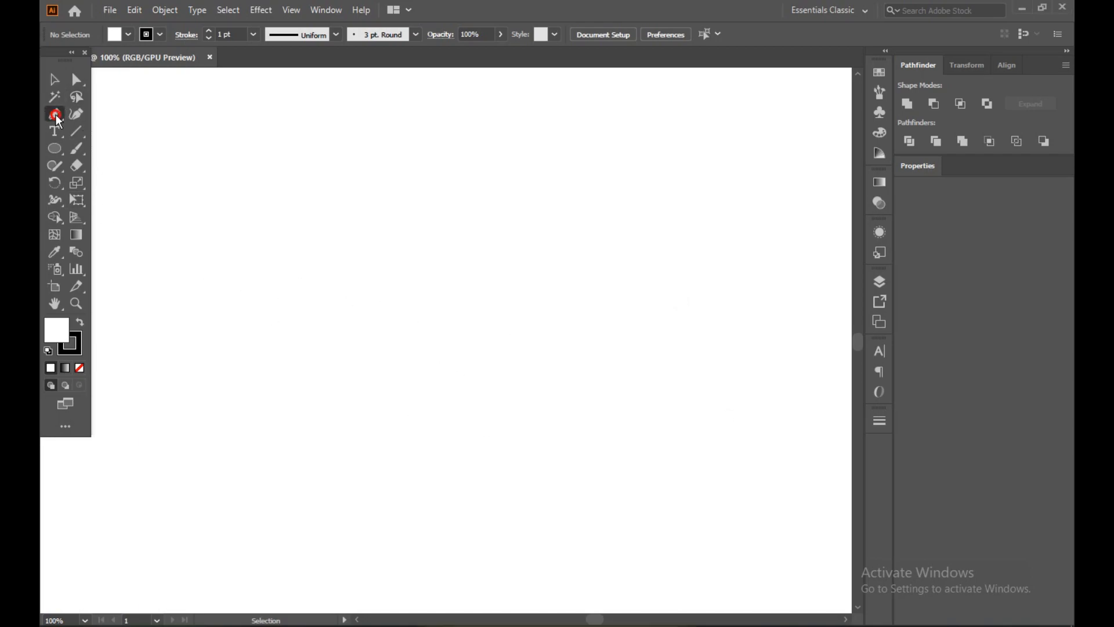
Step: Draw vertical lines with the Pen tool, then select all five and space them evenly
left_click(55, 114)
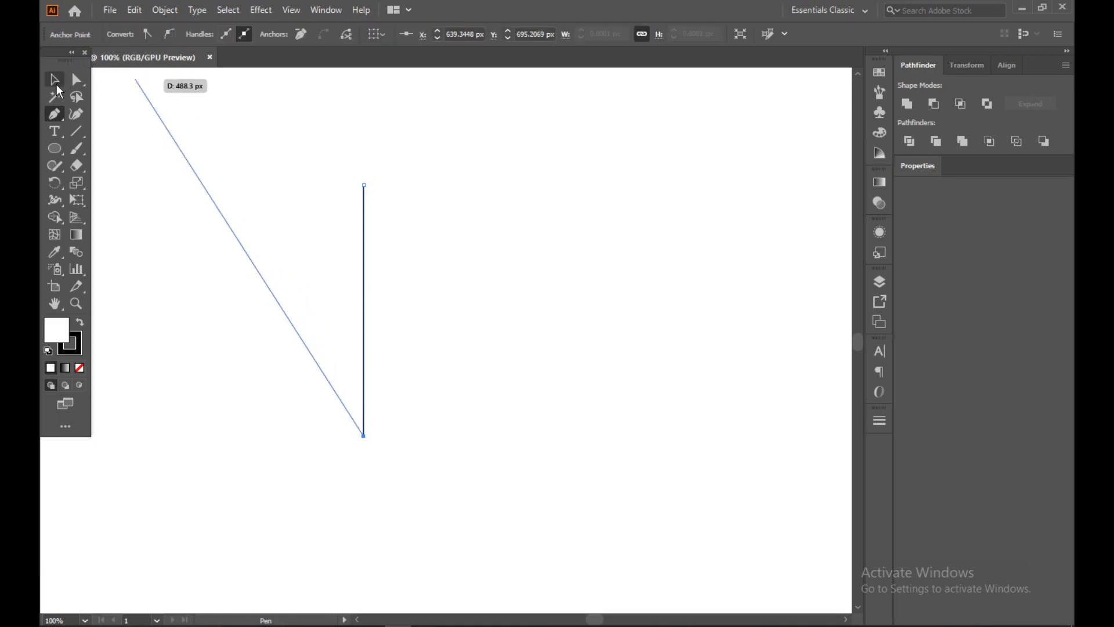
left_click(54, 79)
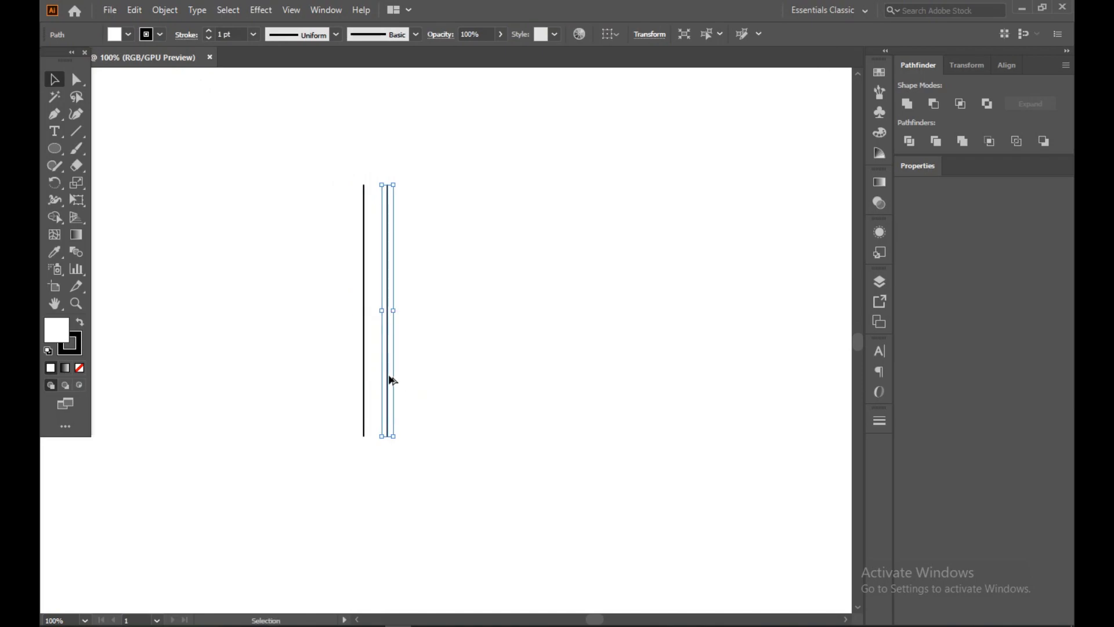
mouse_move(516, 396)
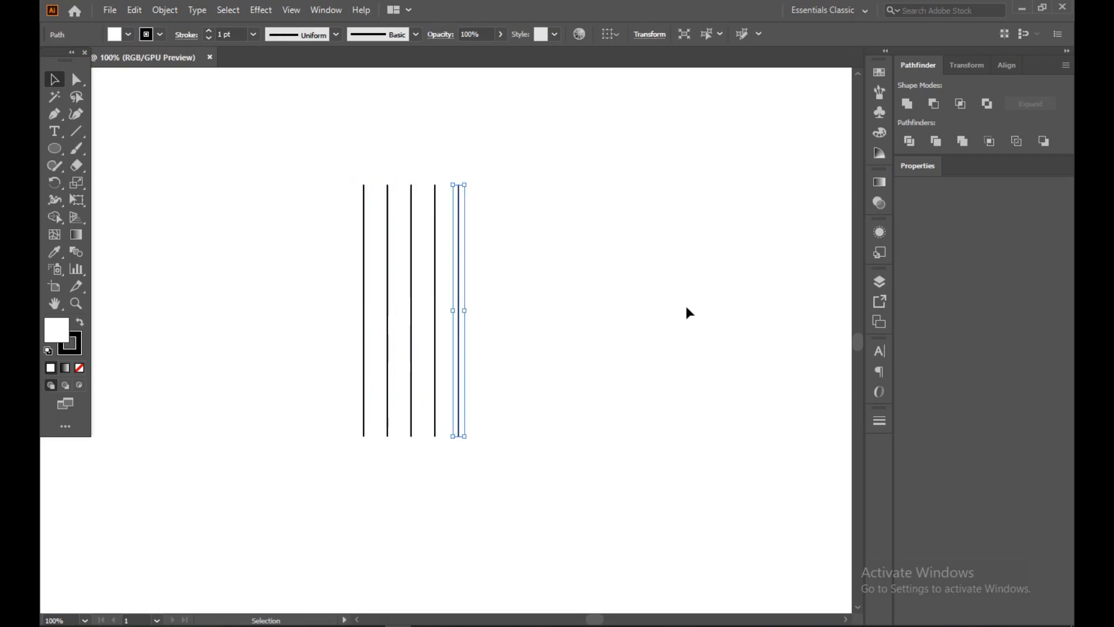
left_click(256, 171)
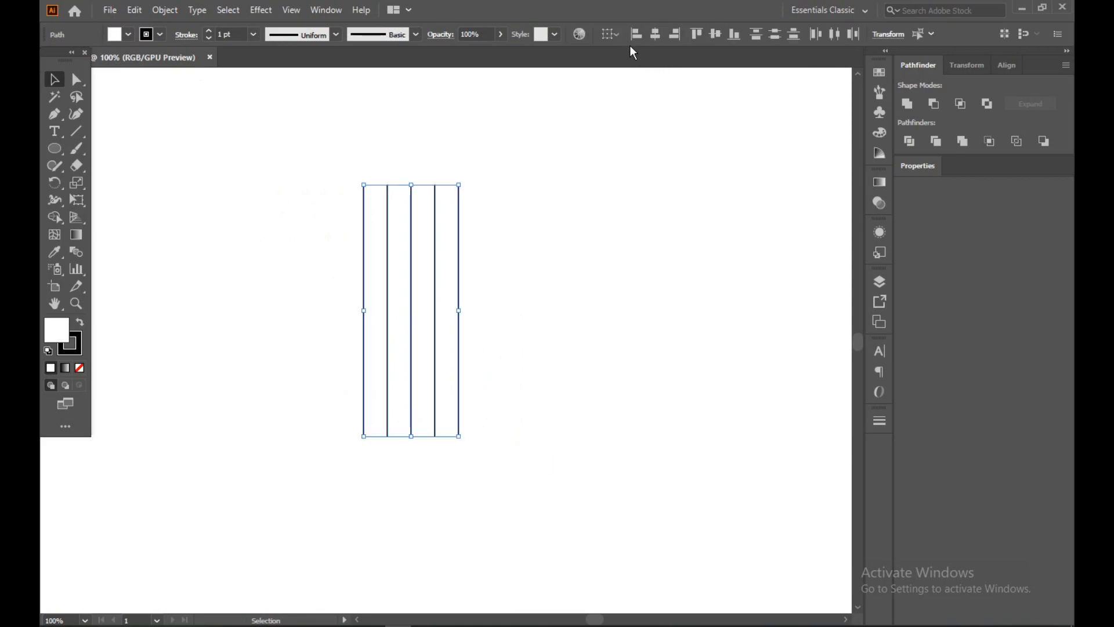
left_click(609, 35)
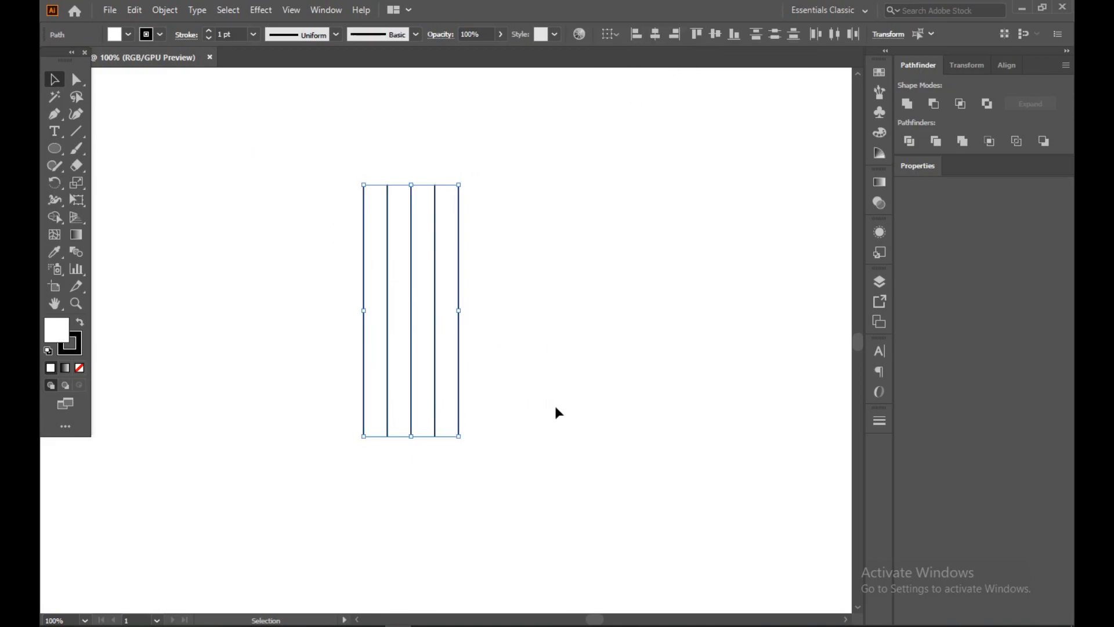
Step: Paste a copy of the five lines in place and rotate it 90° horizontal
left_click(133, 9)
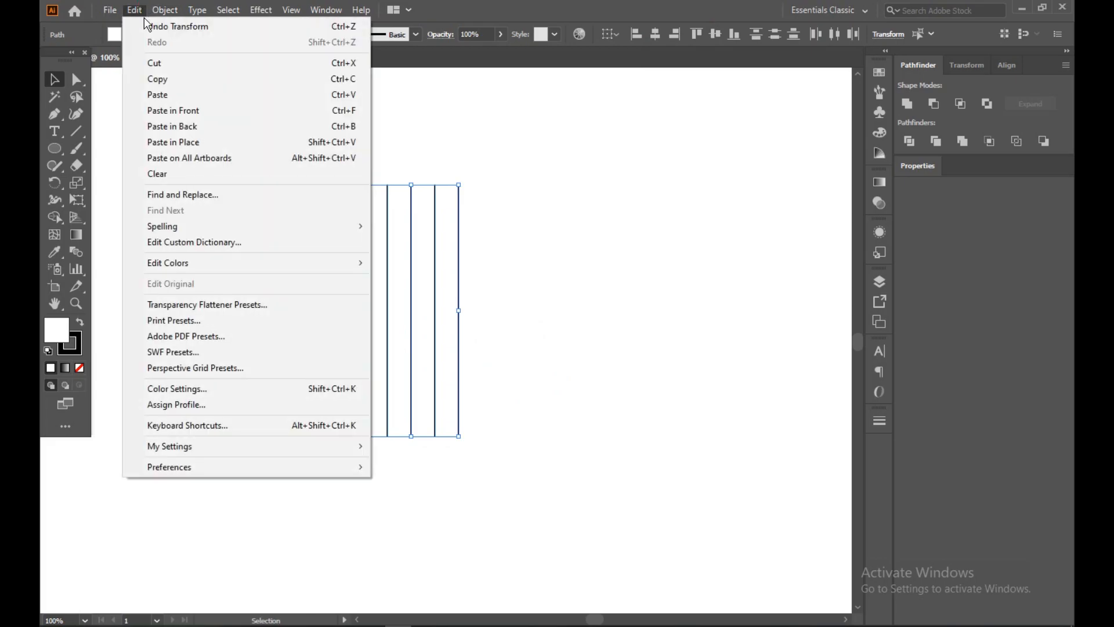
mouse_move(173, 110)
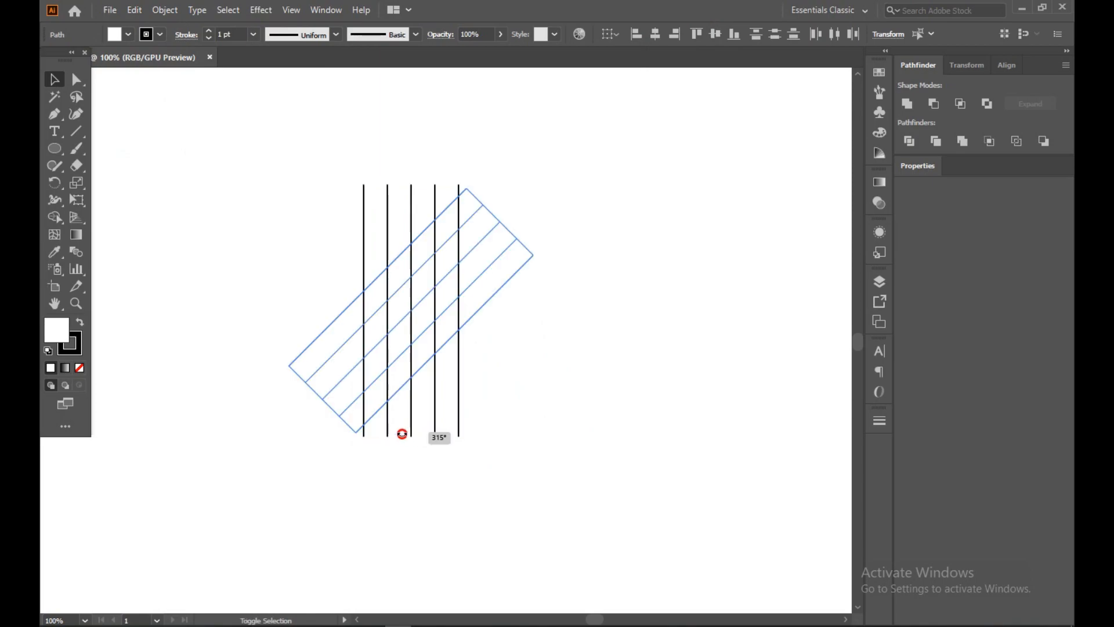
left_click_drag(402, 433, 345, 350)
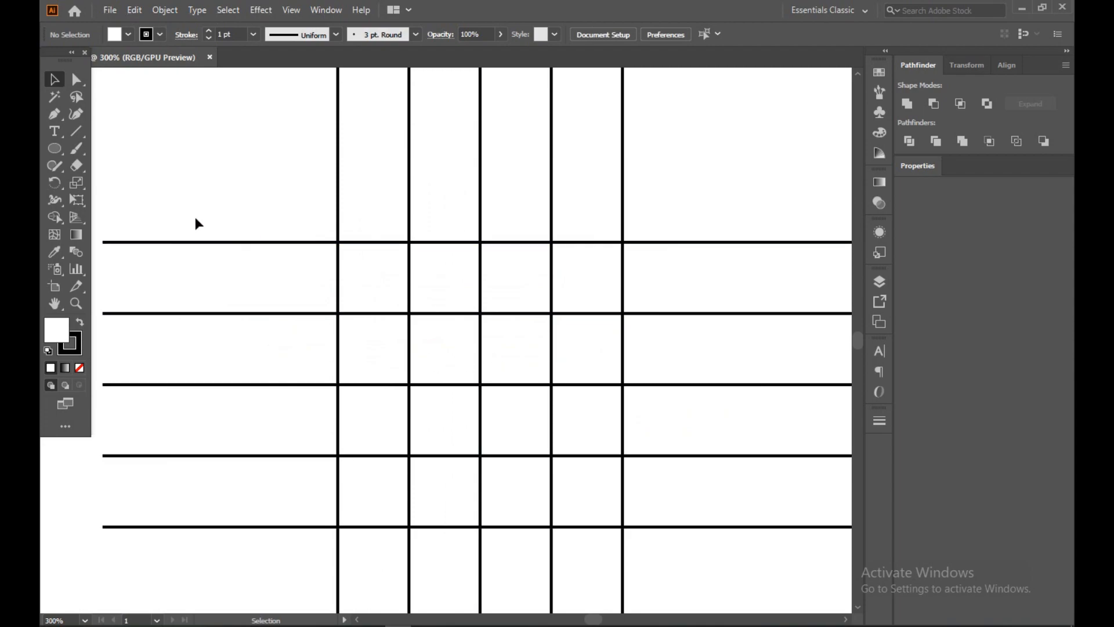
Step: Draw a large circle spanning the outer grid lines and set its fill to None
left_click(53, 148)
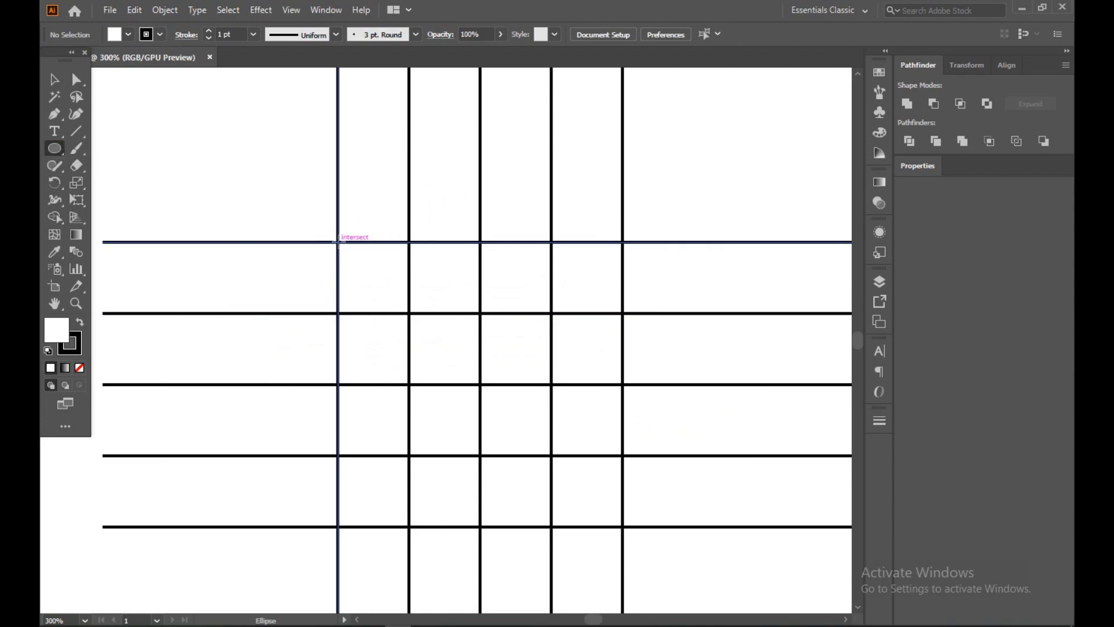
left_click_drag(432, 339, 529, 428)
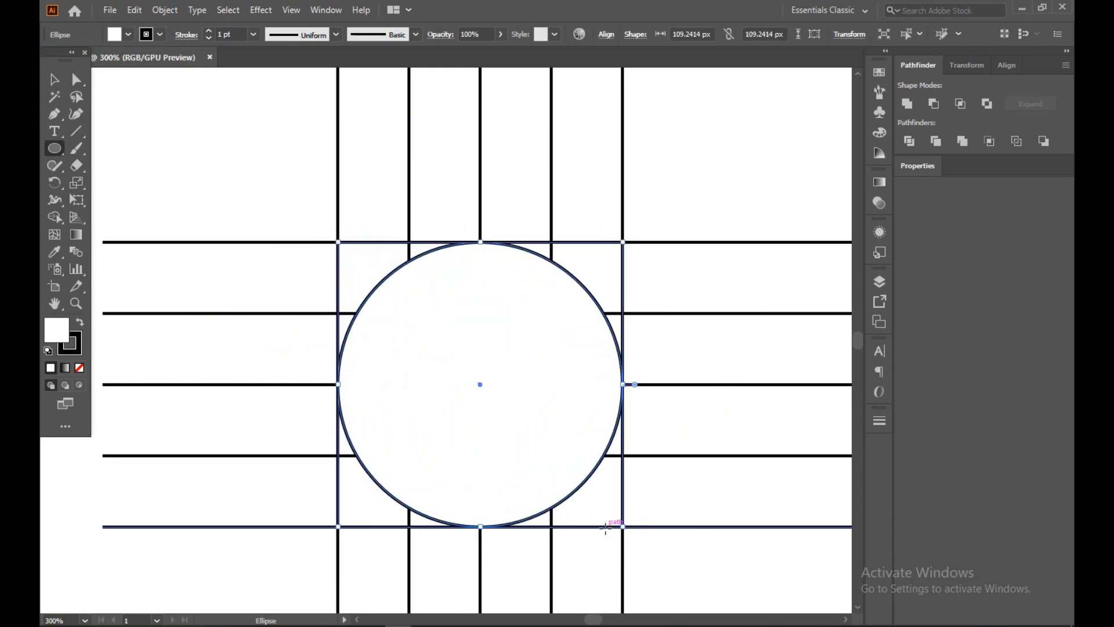
left_click(56, 80)
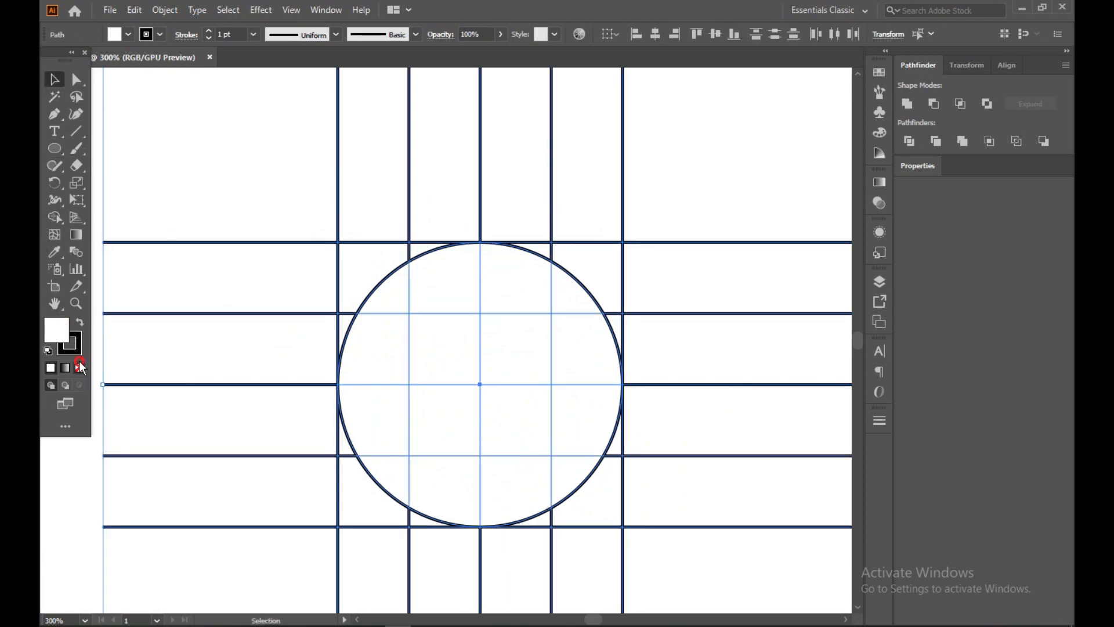
left_click(79, 367)
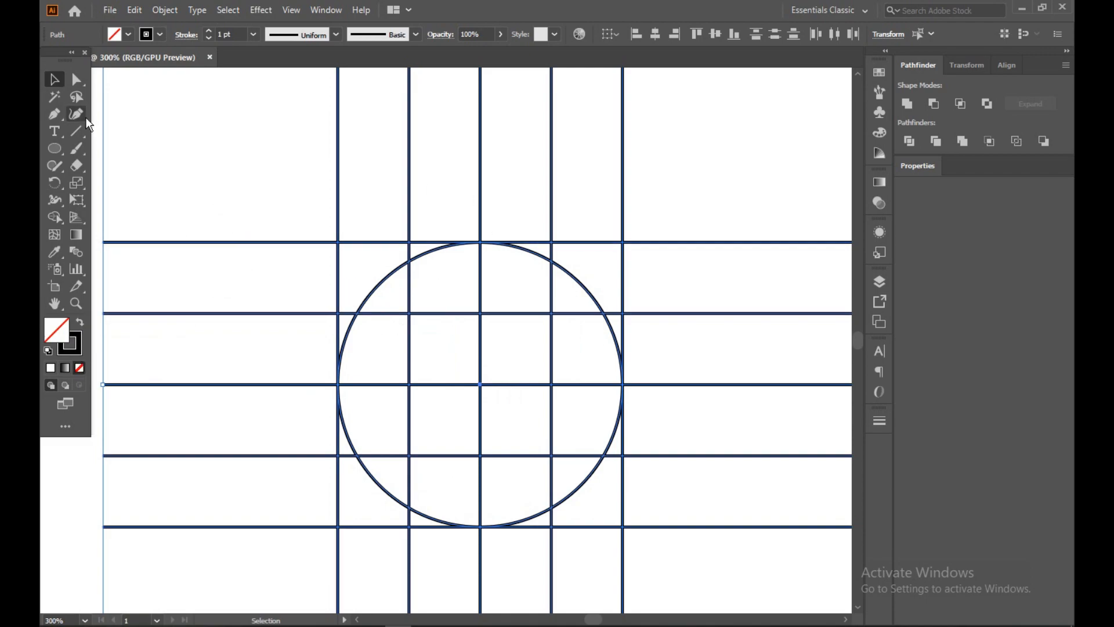
Step: Draw a smaller circle in the grid's centre, then deselect
left_click(54, 149)
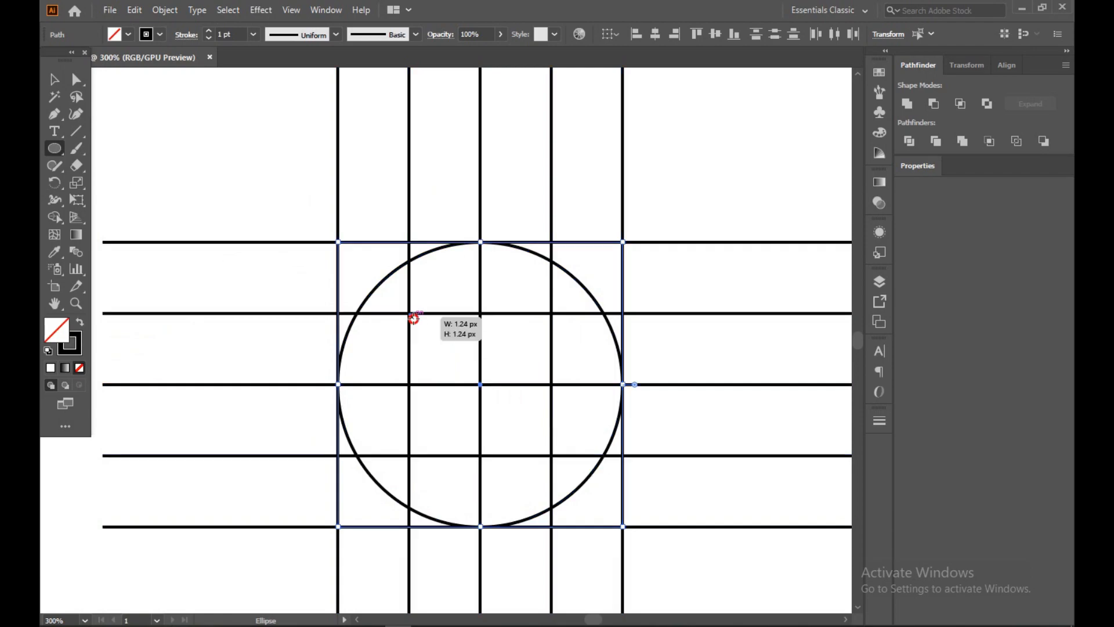
left_click_drag(480, 384, 553, 451)
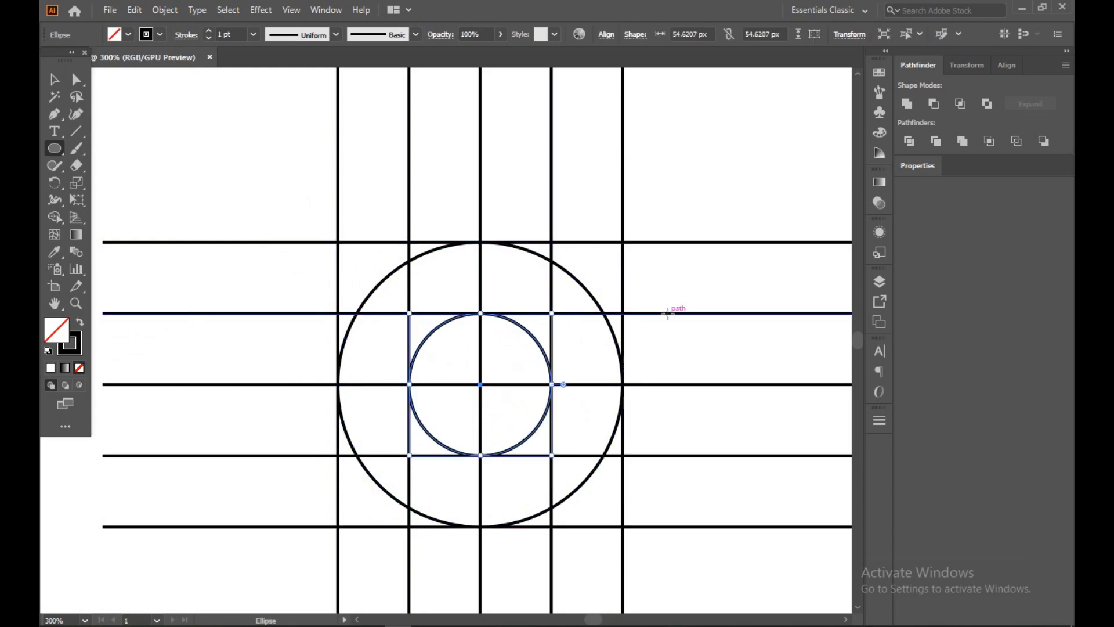
left_click(55, 79)
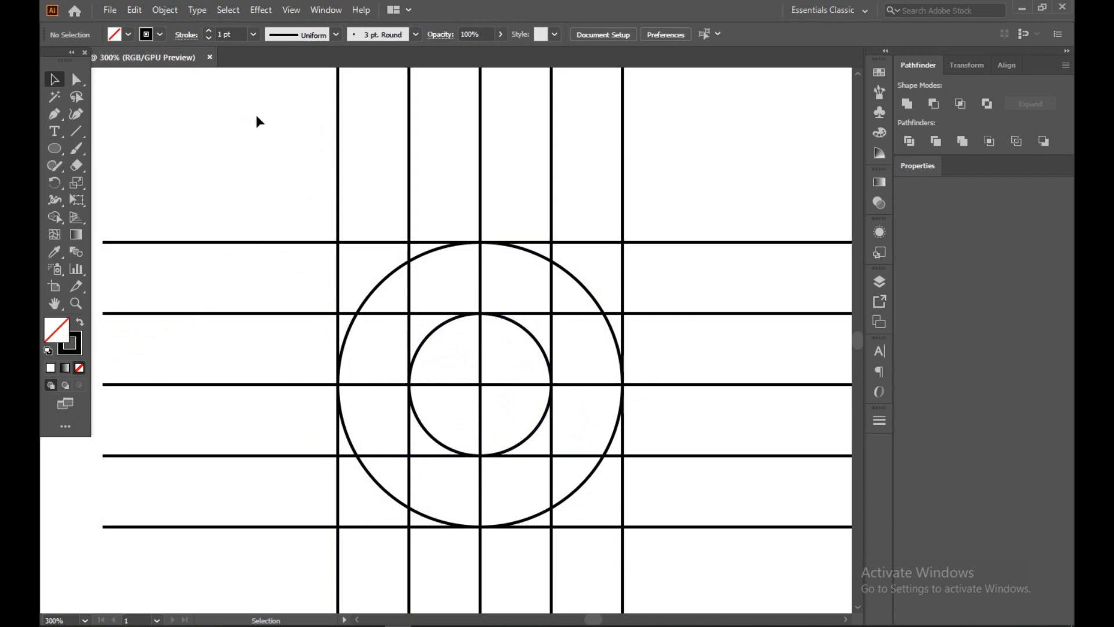
mouse_move(263, 185)
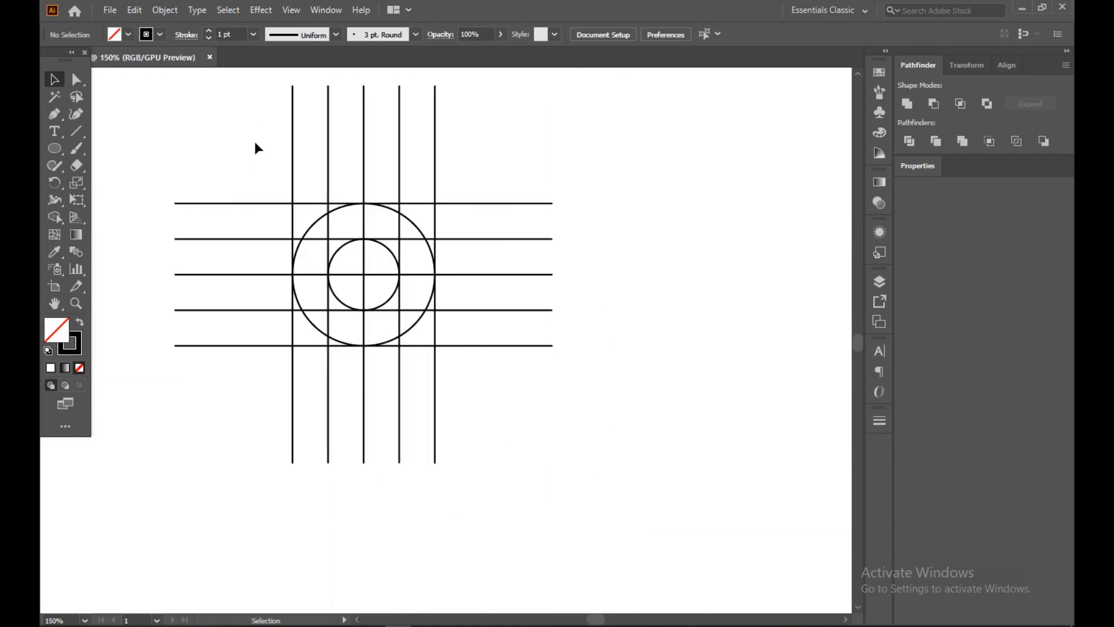
Step: Select all lines and circles with Ctrl+A and pick the Shape Builder tool
key("ctrl+a")
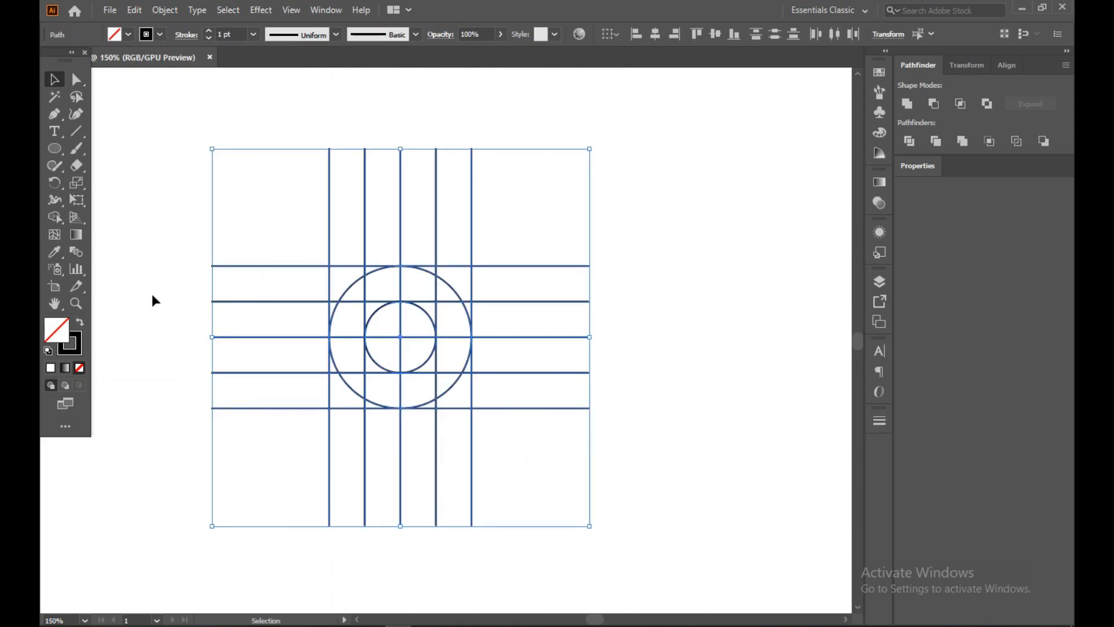
mouse_move(78, 326)
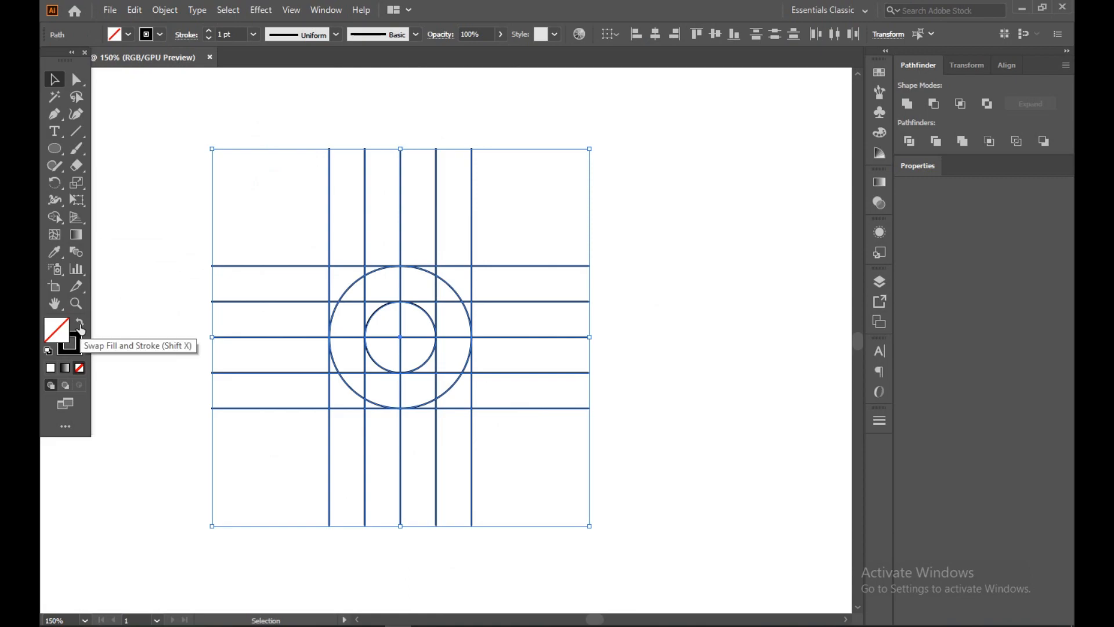
mouse_move(80, 327)
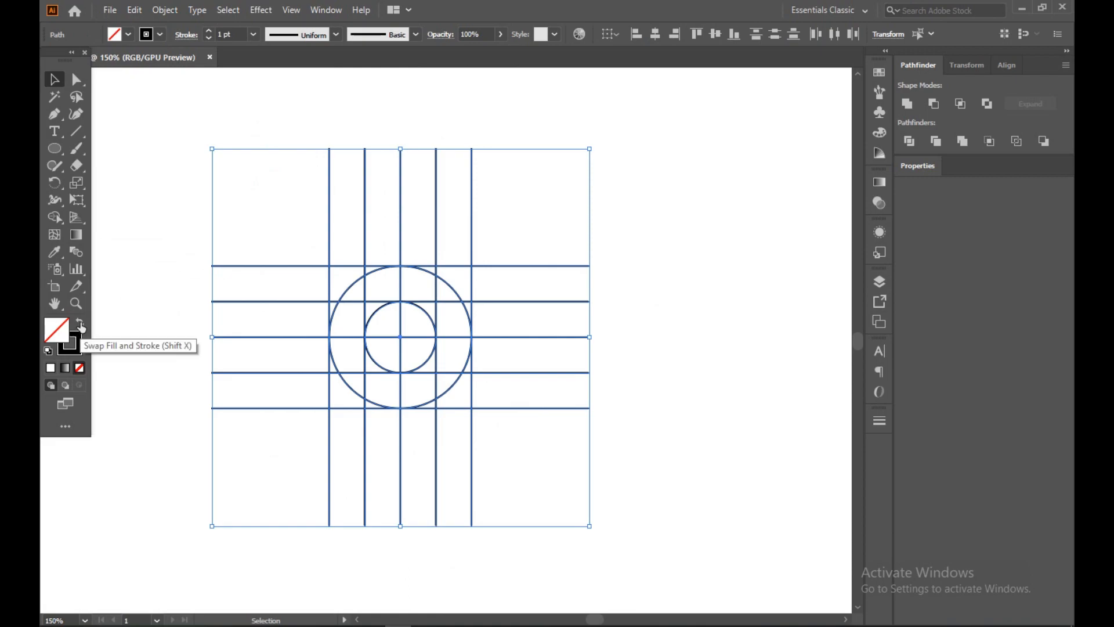
left_click(79, 321)
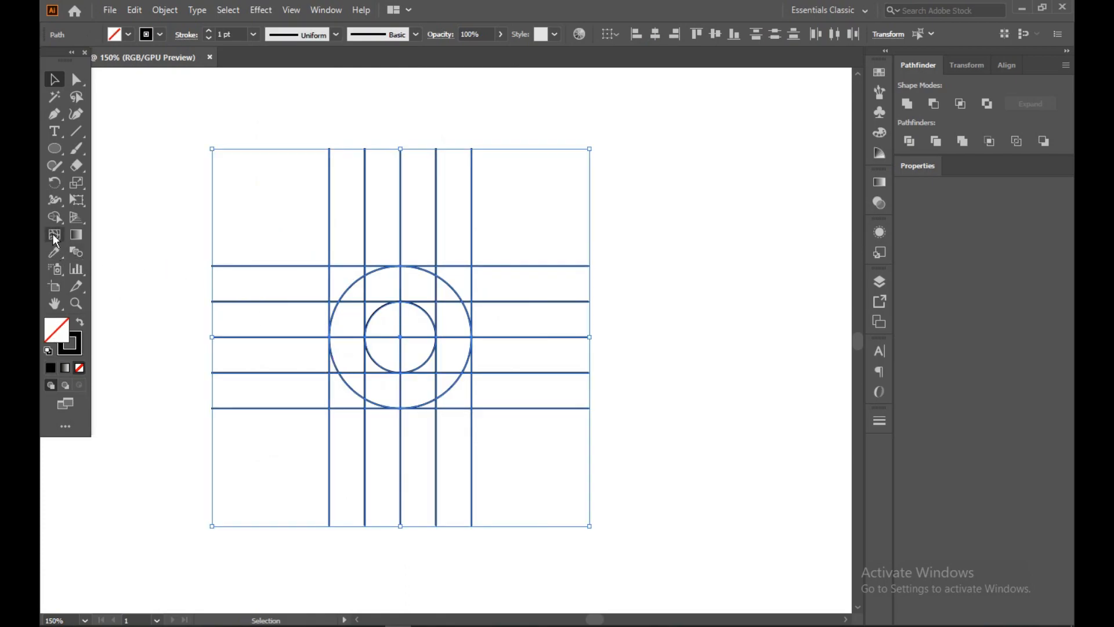
left_click(54, 218)
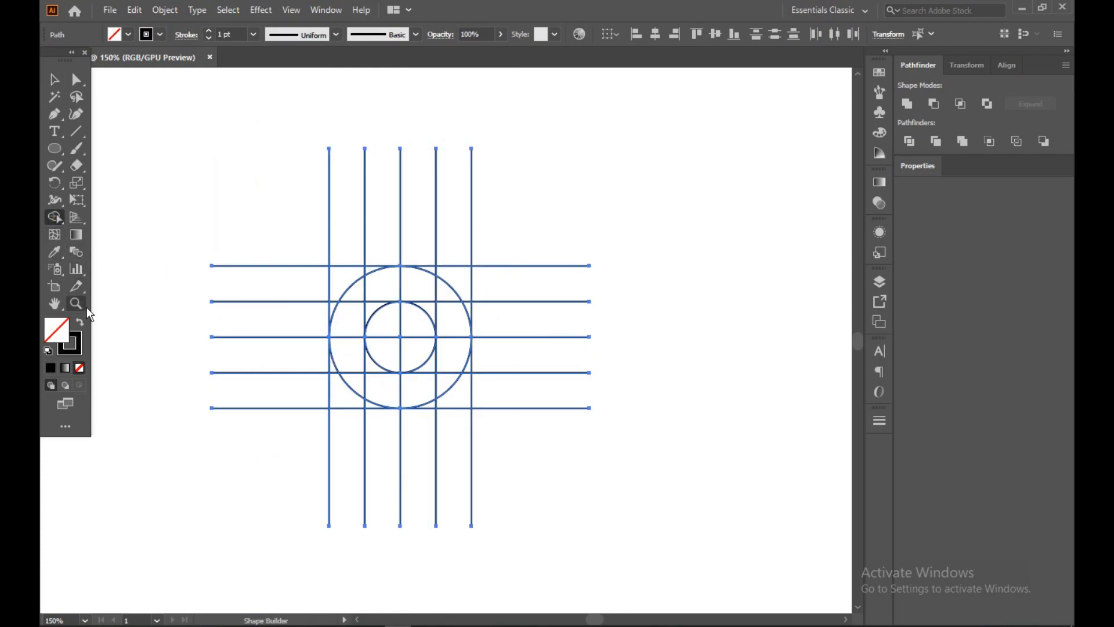
Step: Merge the right and lower ring segments and top-left quarter into one D shape
left_click(345, 356)
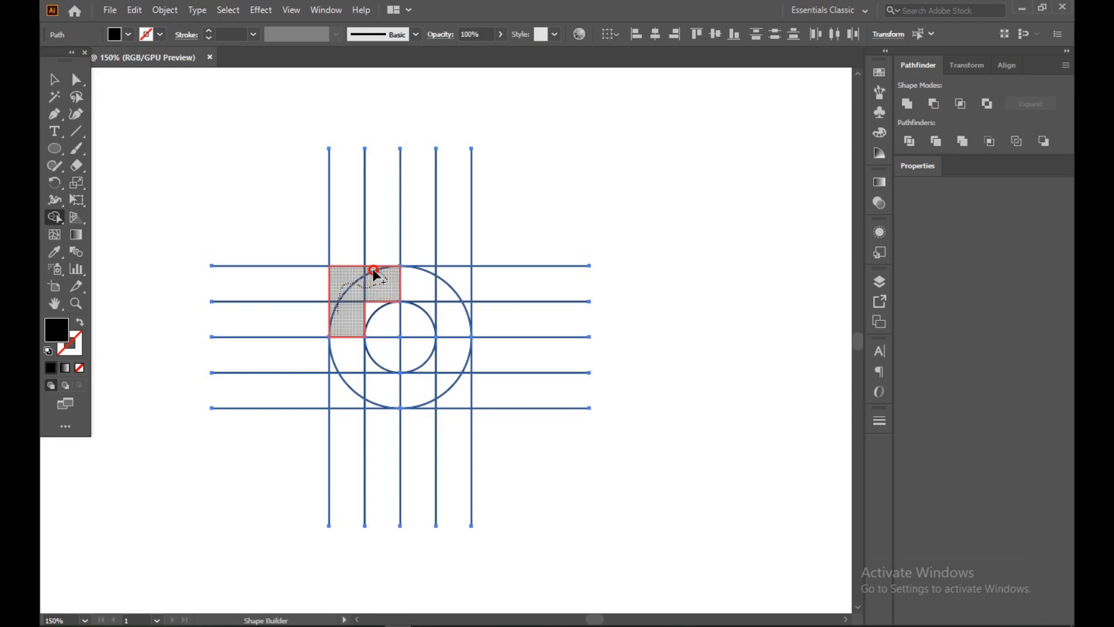
left_click_drag(373, 273, 454, 341)
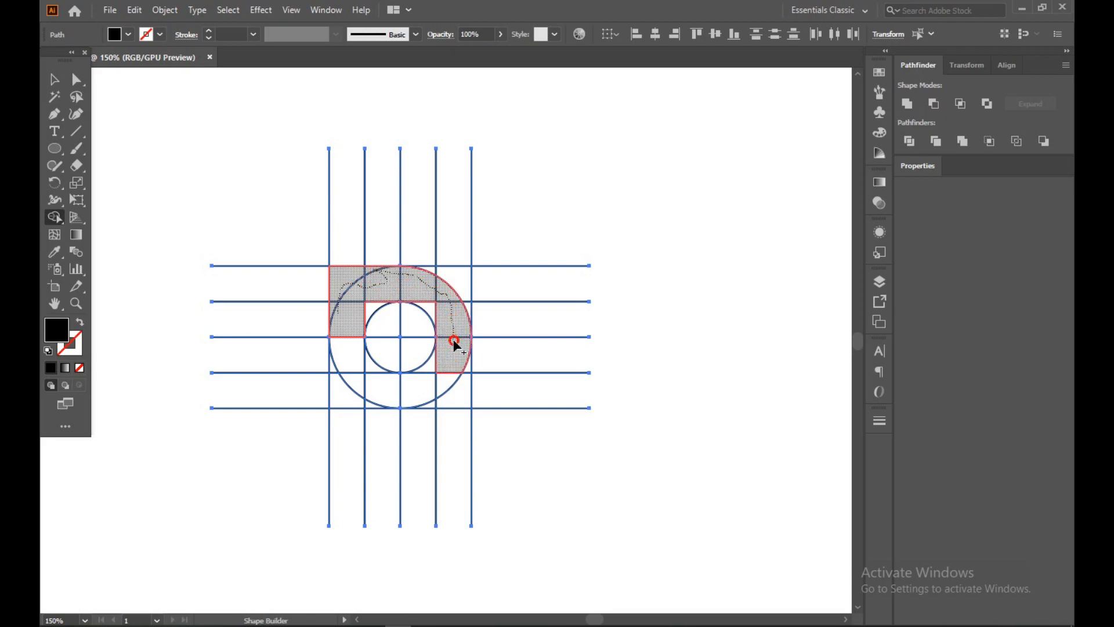
left_click_drag(455, 341, 396, 391)
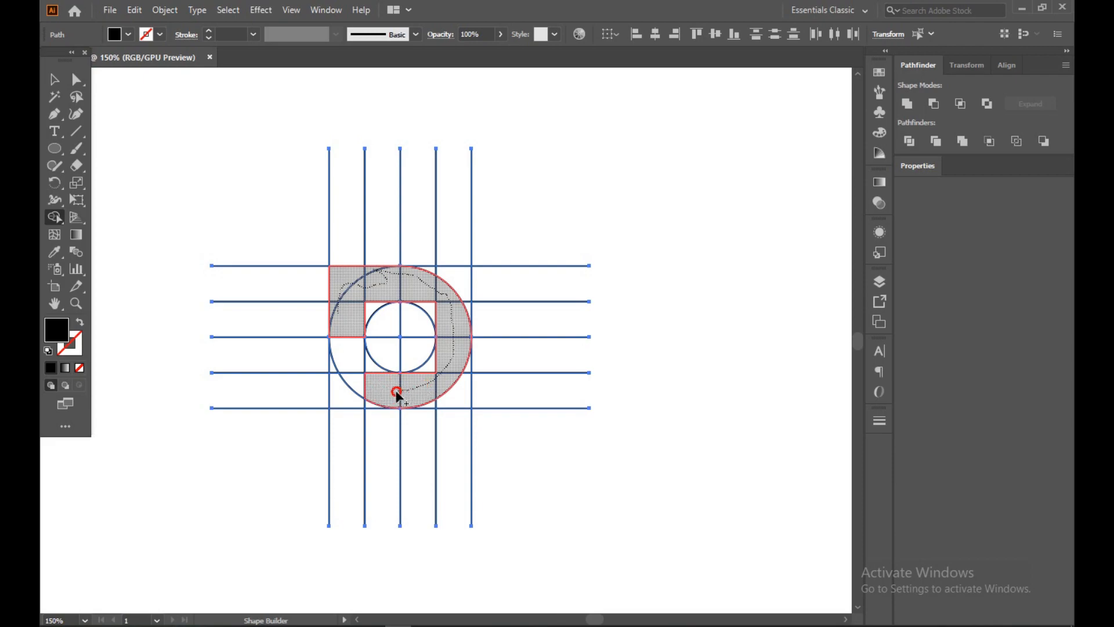
left_click(395, 376)
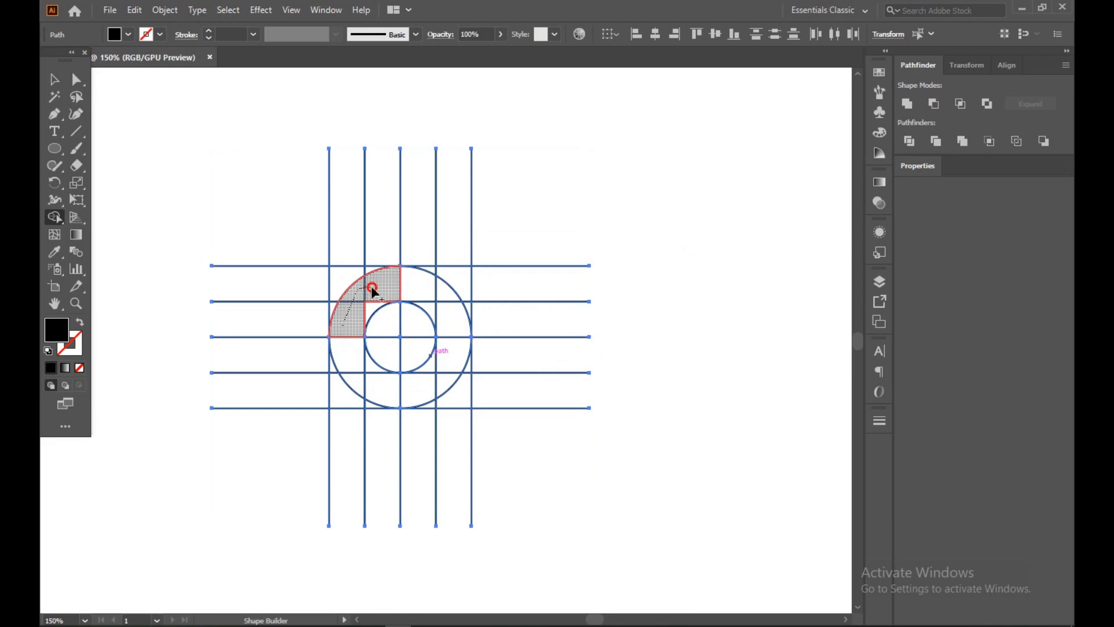
left_click_drag(371, 290, 423, 389)
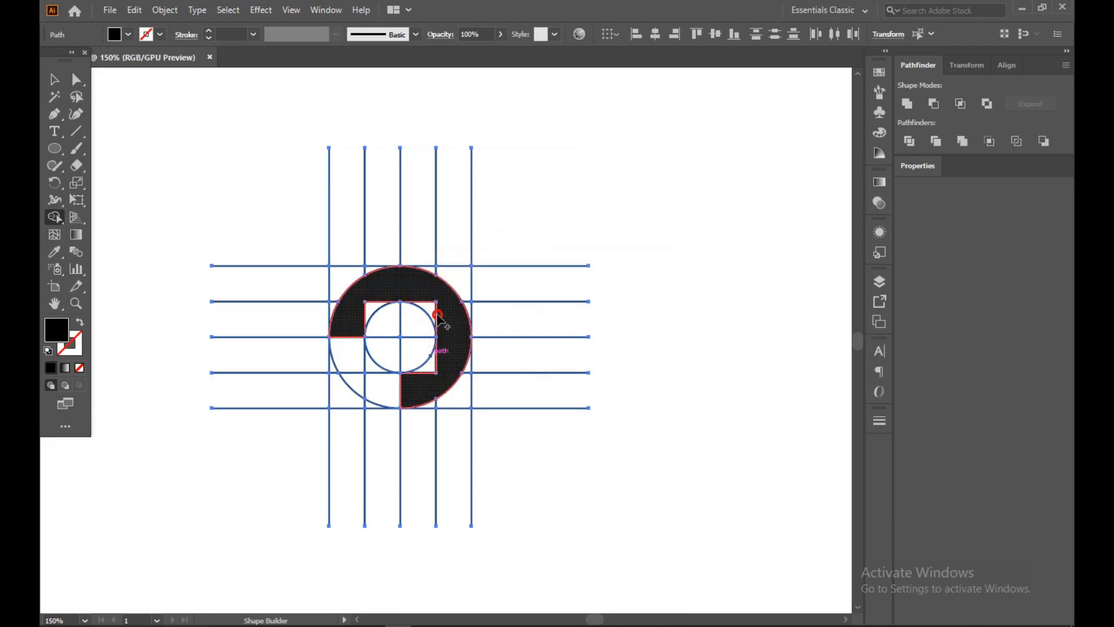
left_click(437, 316)
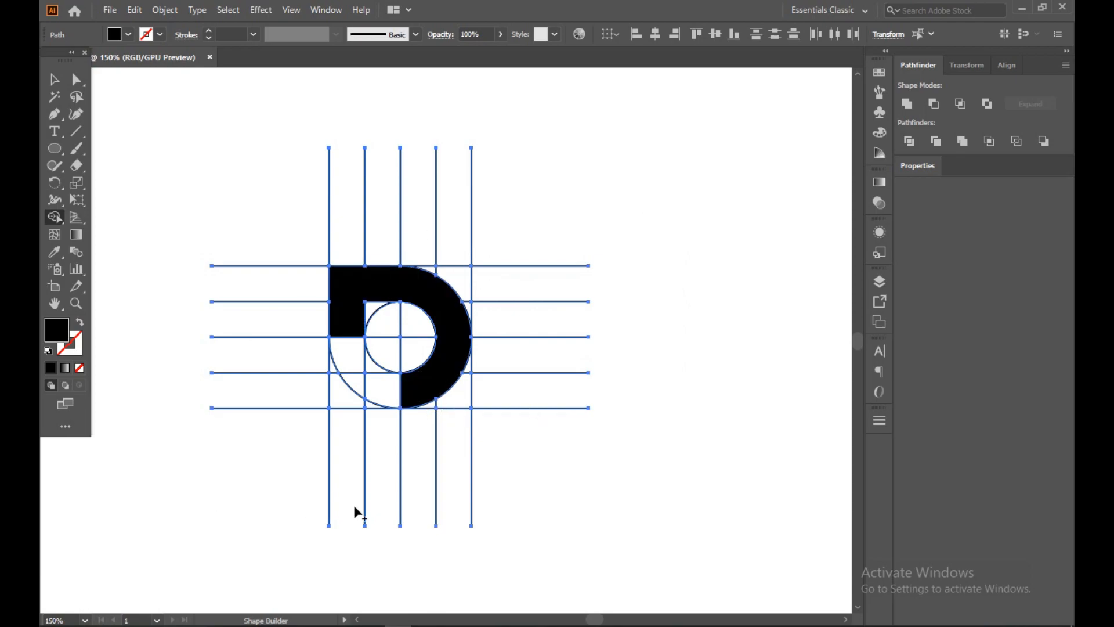
mouse_move(179, 387)
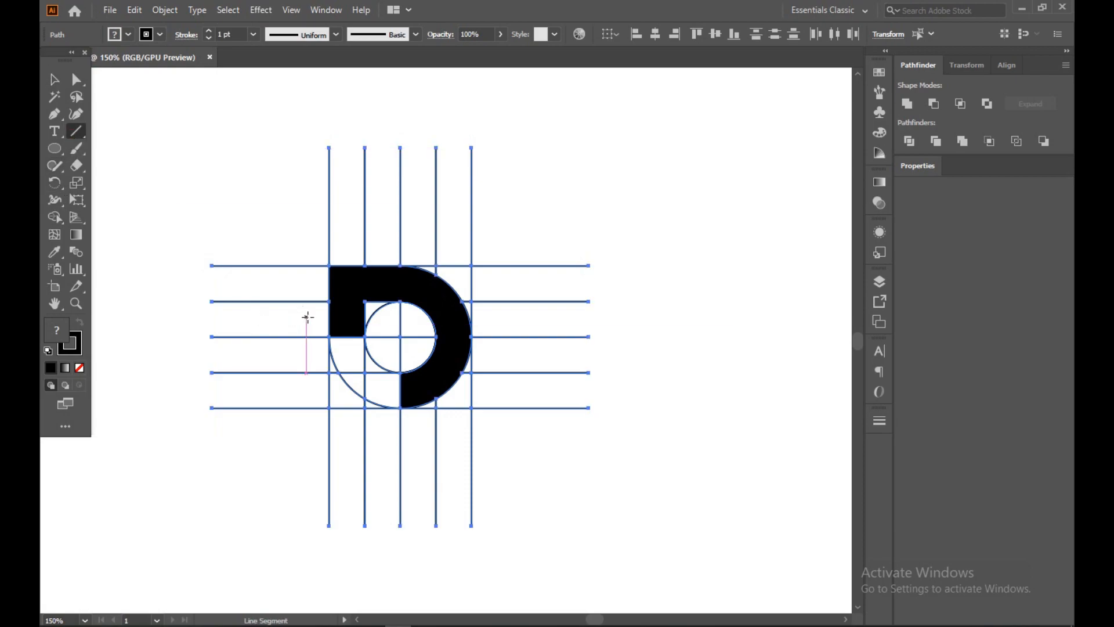
Step: Draw a diagonal line from the D's corner through the circle's base
left_click_drag(307, 317, 332, 341)
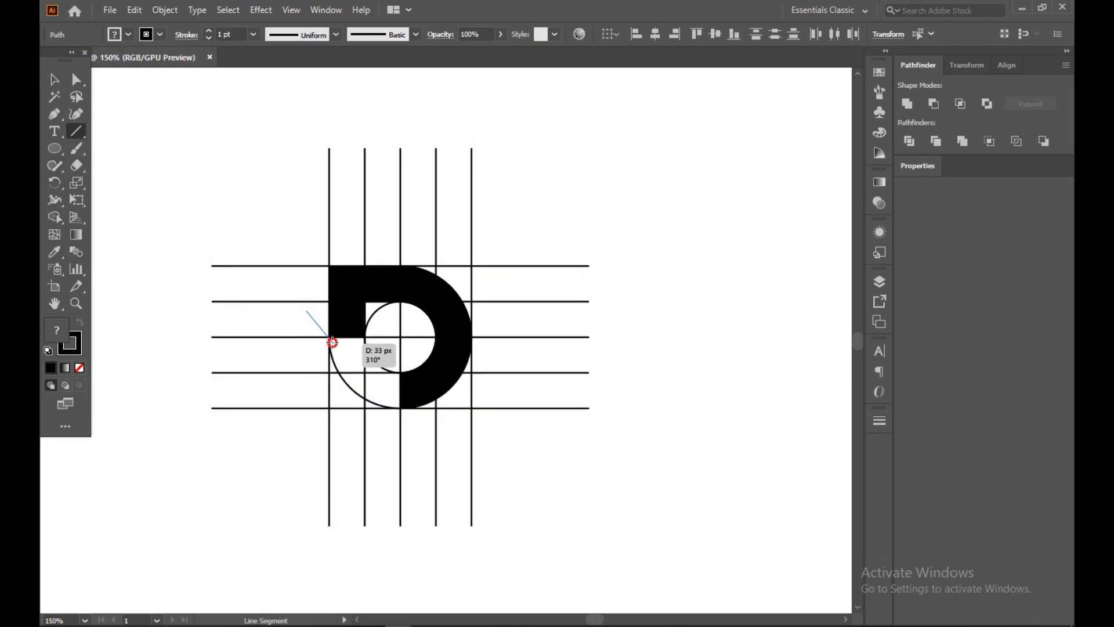
left_click_drag(327, 341, 423, 434)
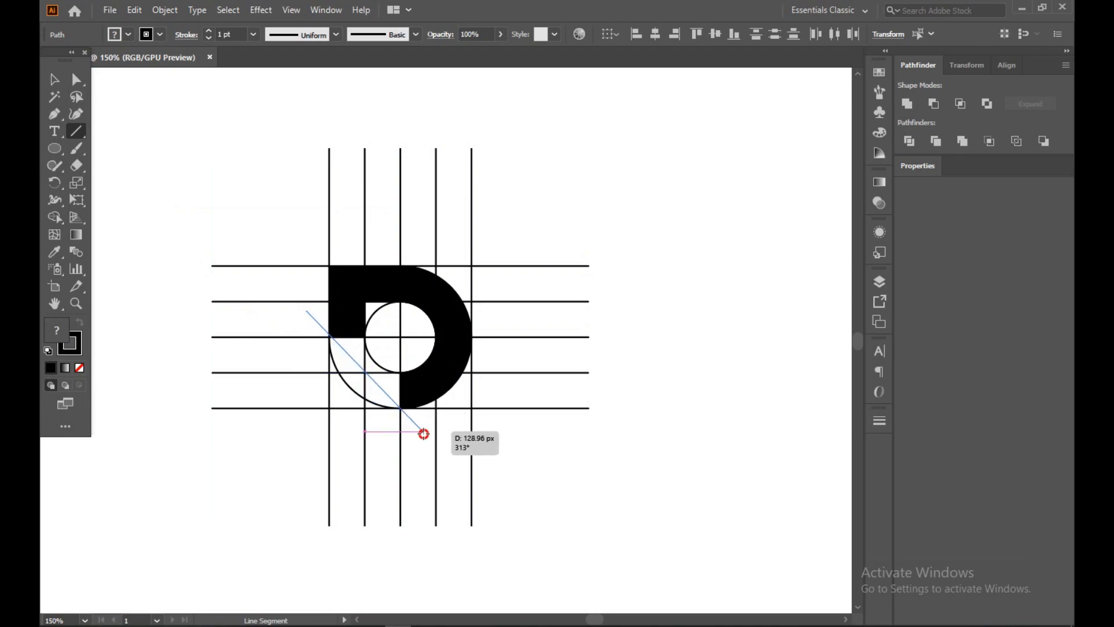
left_click_drag(423, 433, 429, 442)
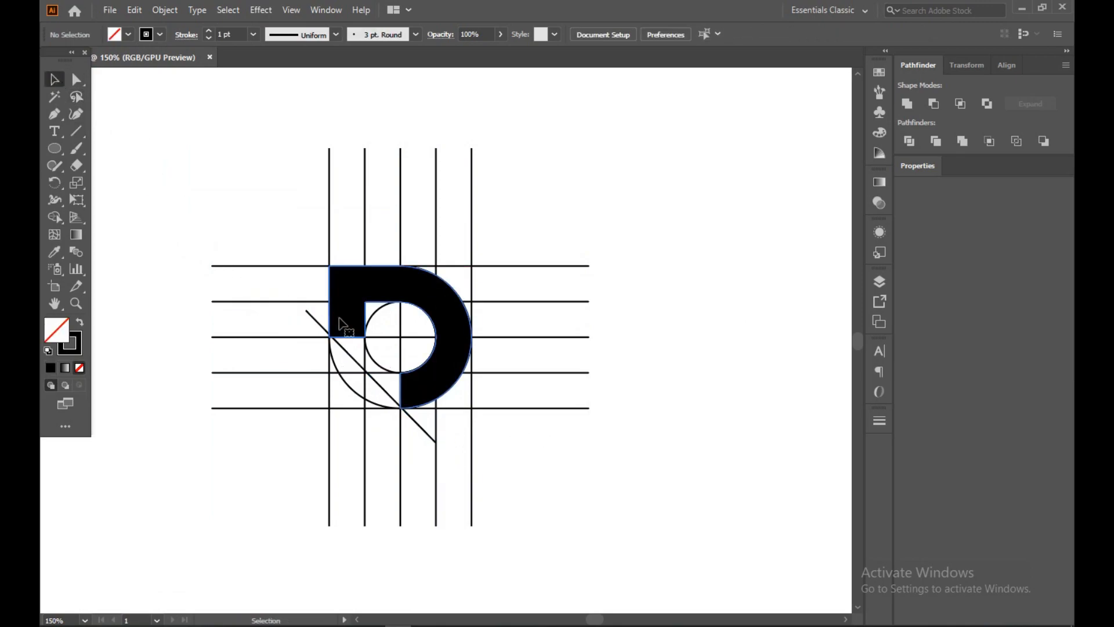
left_click(76, 79)
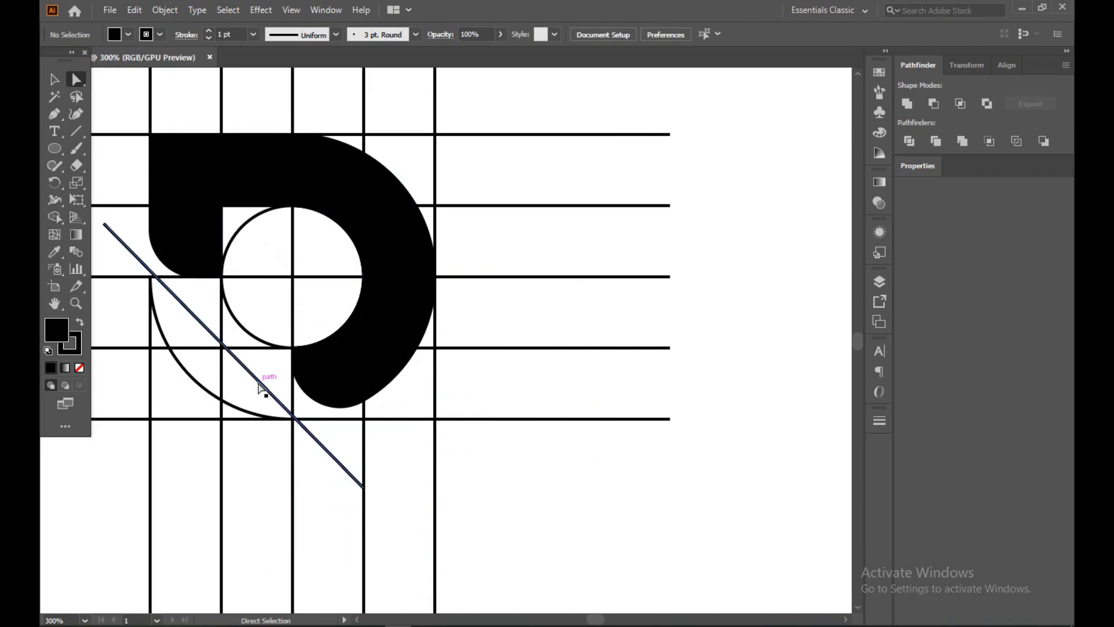
left_click_drag(259, 387, 269, 374)
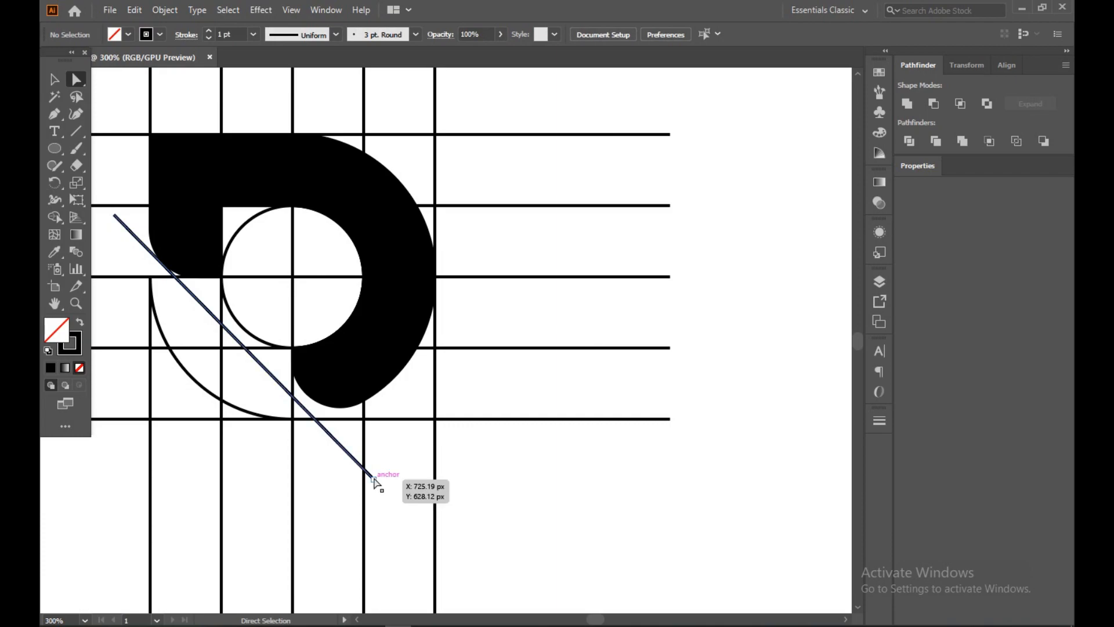
Step: Select the diagonal line's lower anchor point and drag it into a new position
left_click(373, 478)
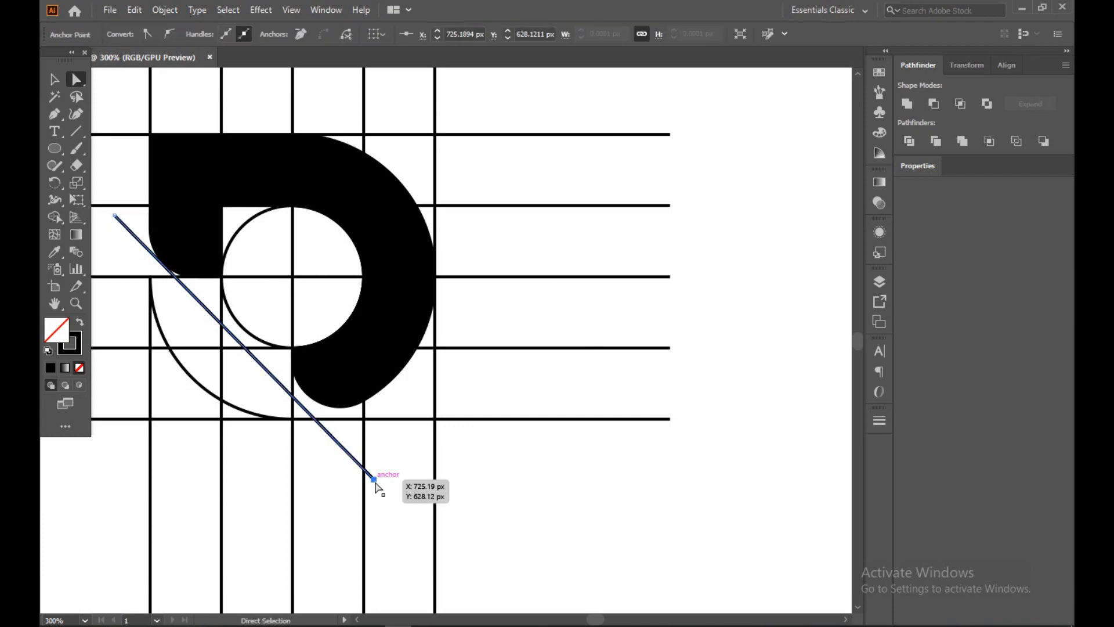
left_click_drag(373, 478, 383, 466)
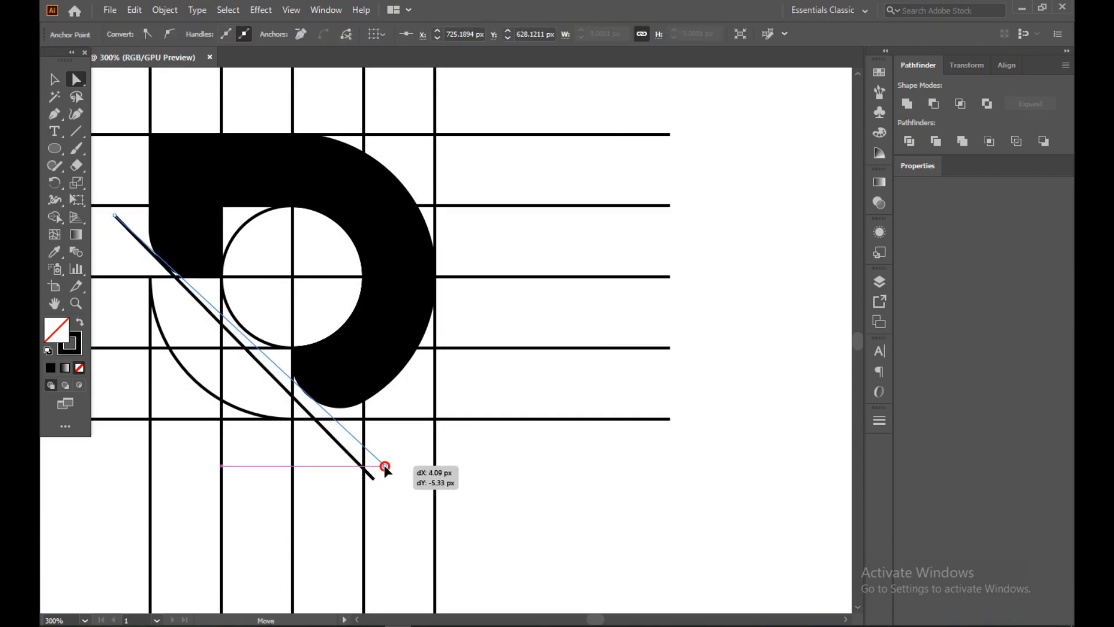
left_click_drag(385, 467, 389, 468)
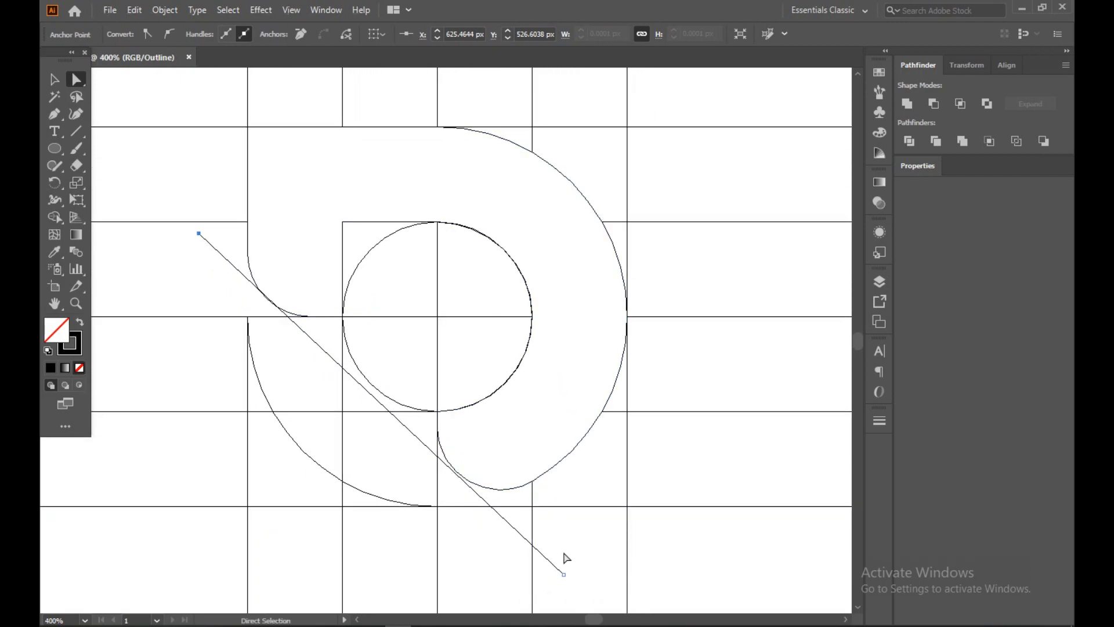
Step: Drag the diagonal line's lower and upper anchors so they meet the D's curves
left_click_drag(563, 573, 563, 570)
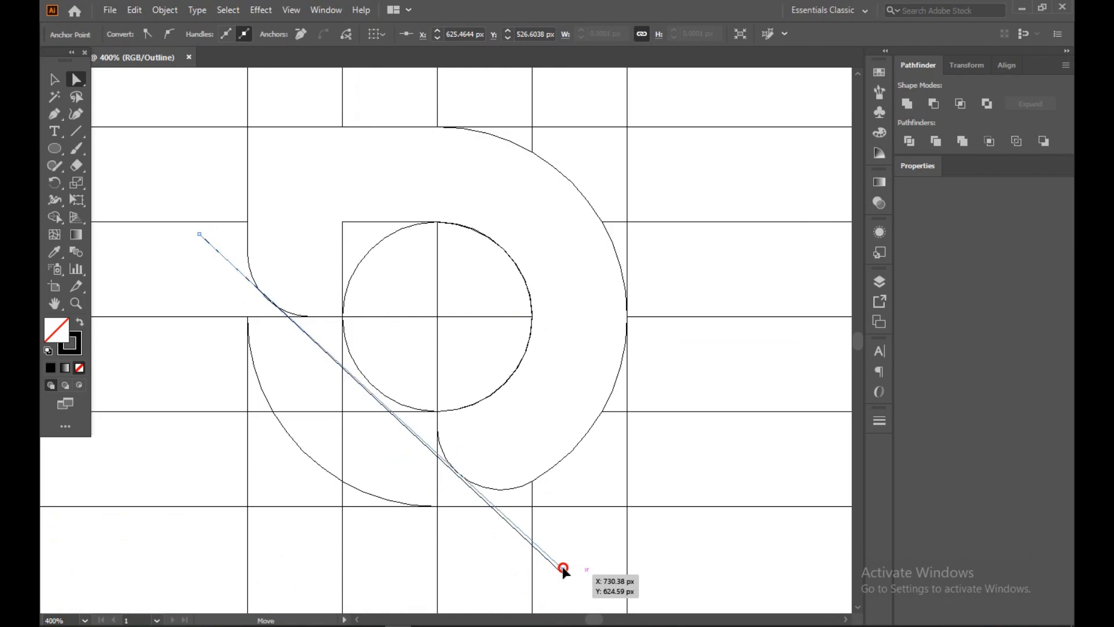
left_click_drag(565, 569, 561, 569)
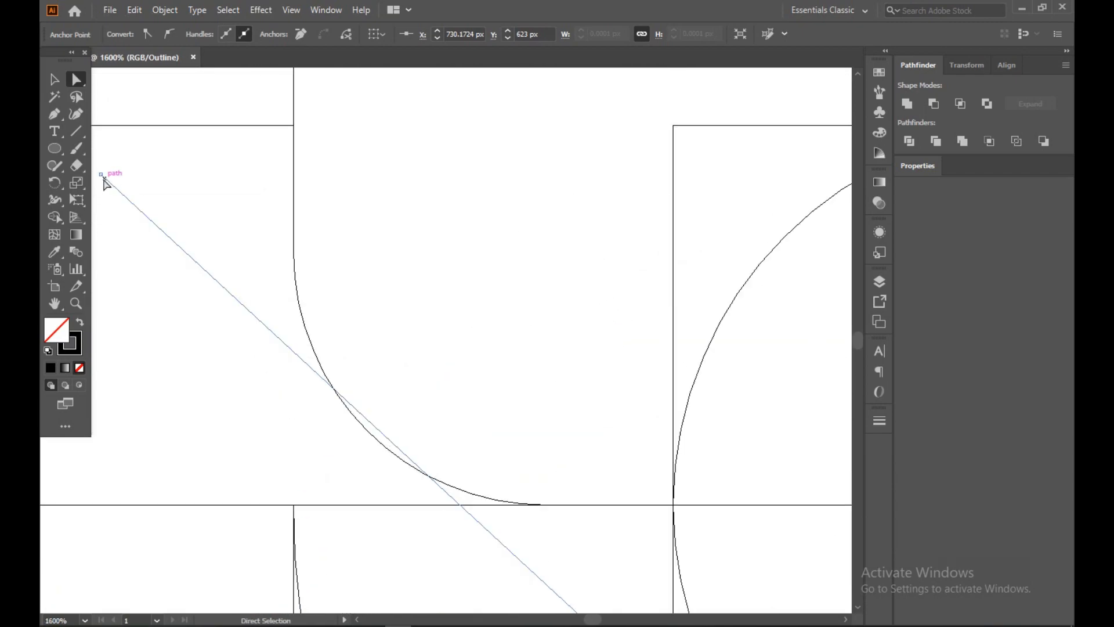
left_click_drag(105, 181, 98, 178)
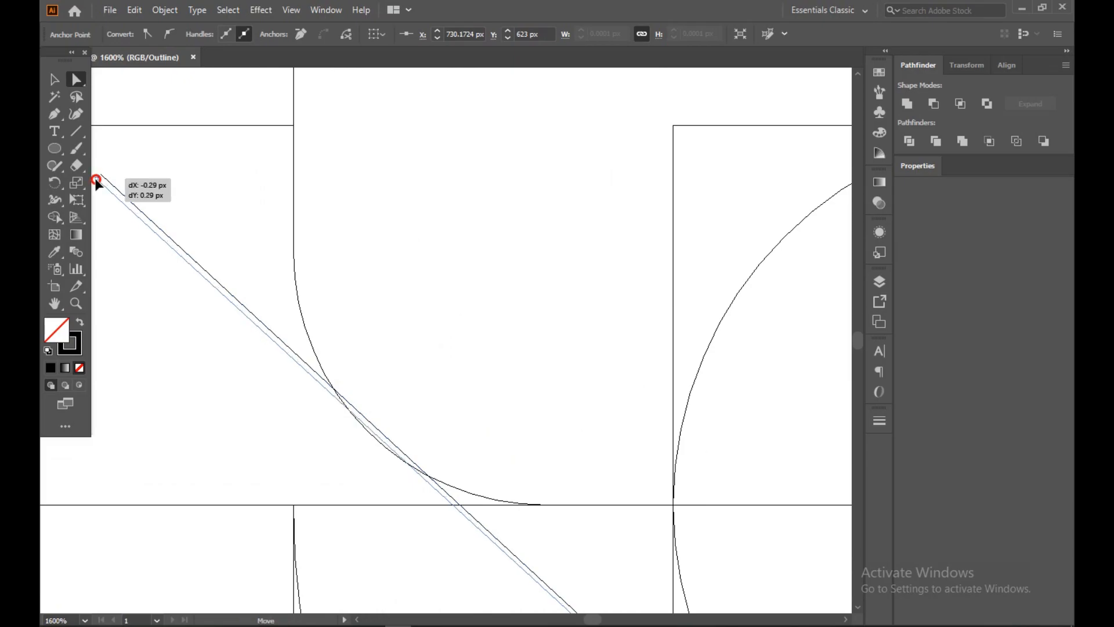
left_click_drag(96, 180, 96, 183)
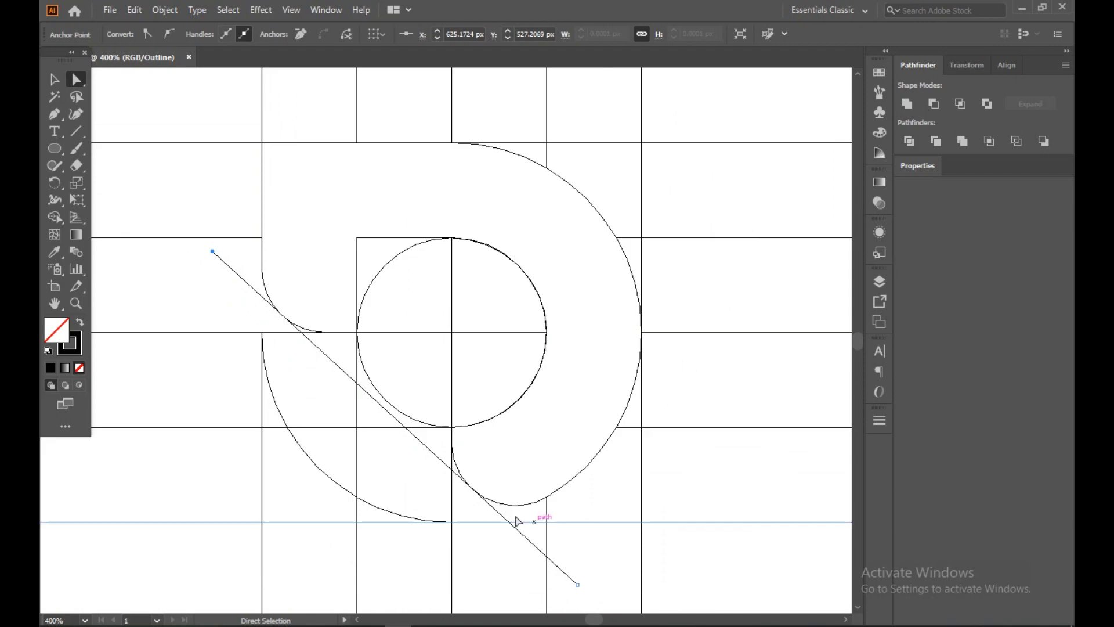
mouse_move(444, 475)
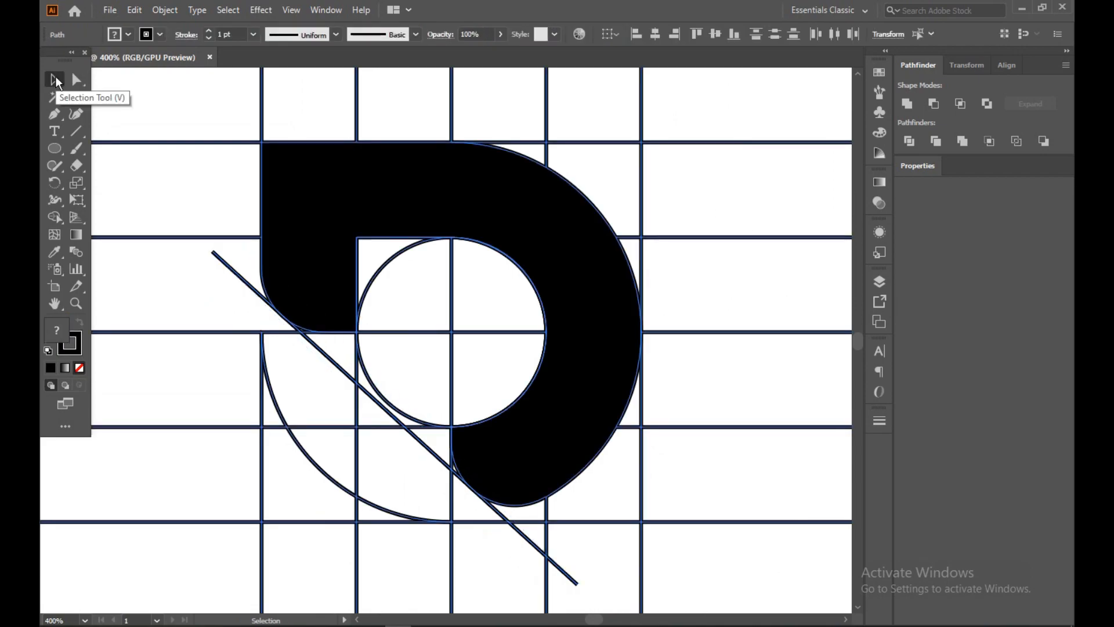
mouse_move(57, 270)
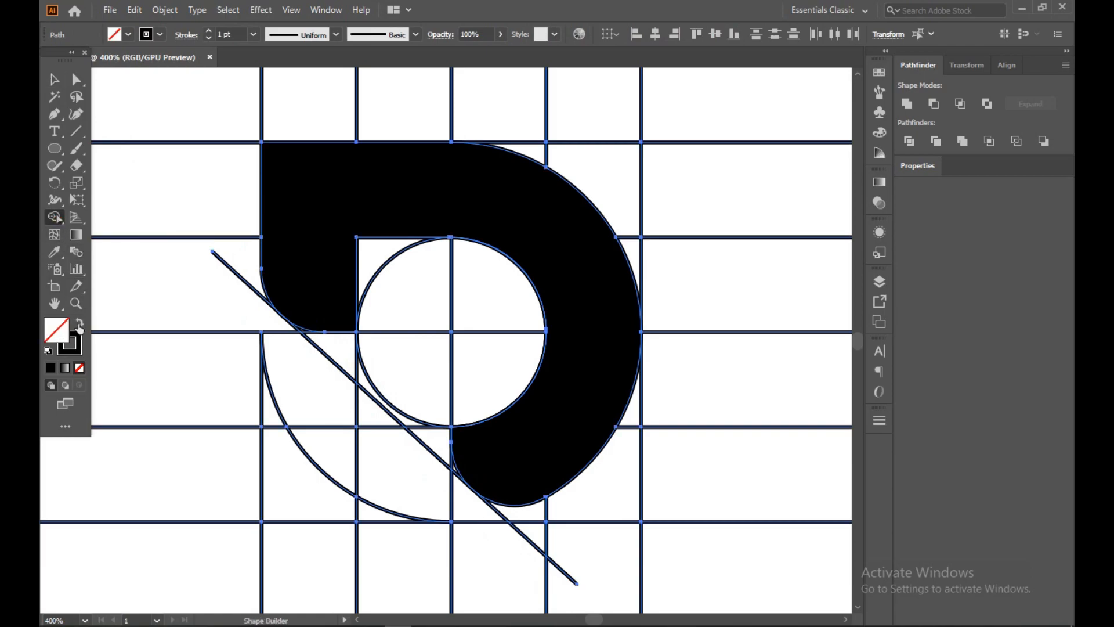
Step: Zoom in and merge the small corner sliver below the diagonal into the D
left_click(79, 323)
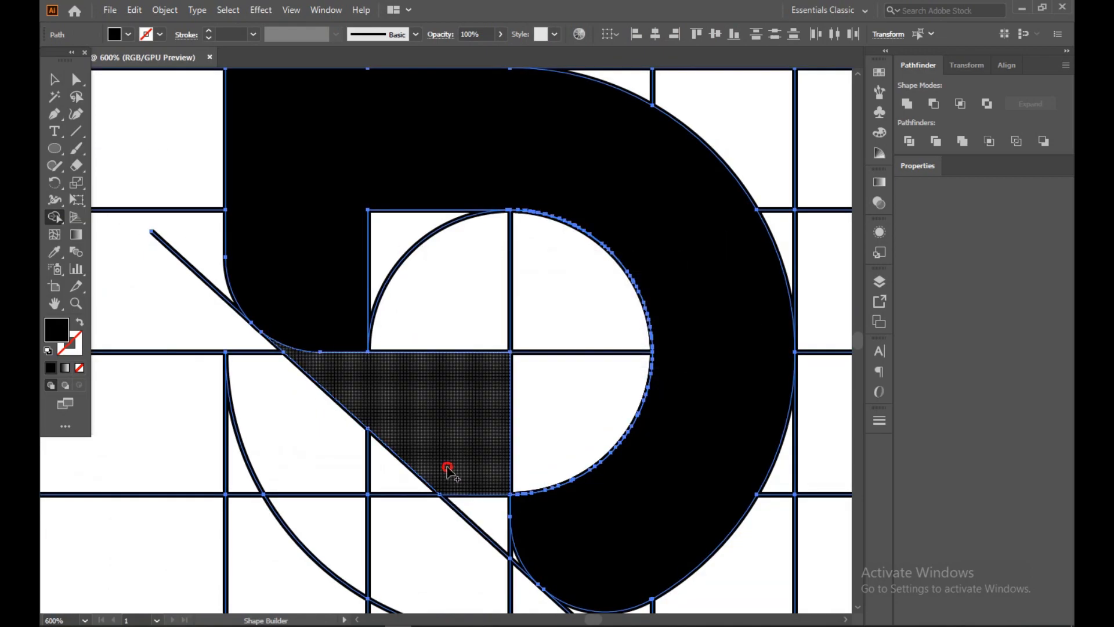
key("ctrl++")
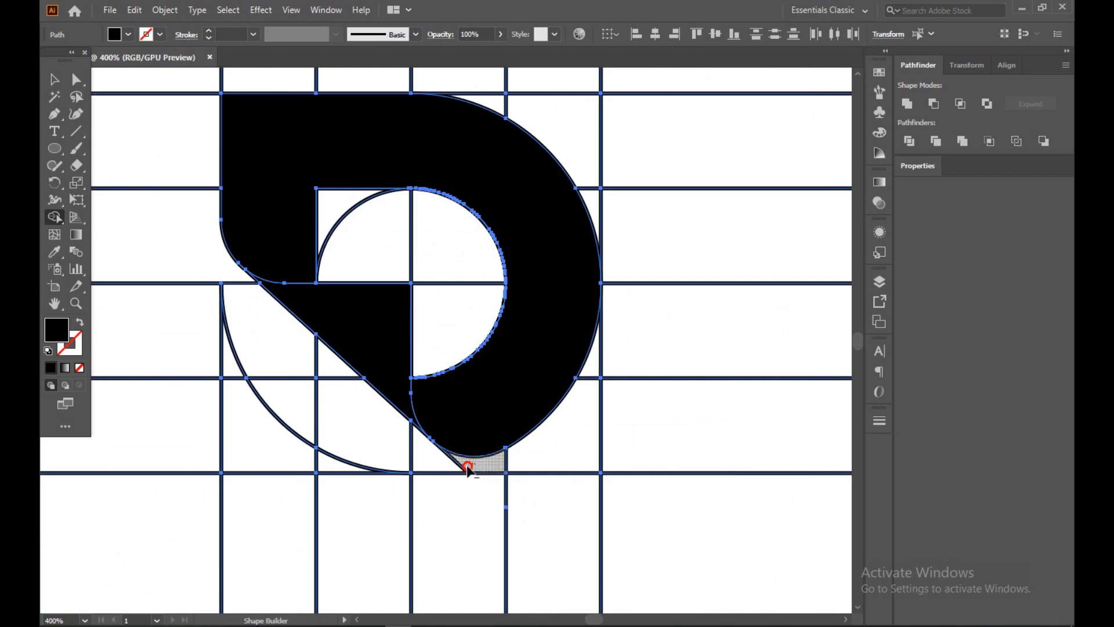
left_click(469, 465)
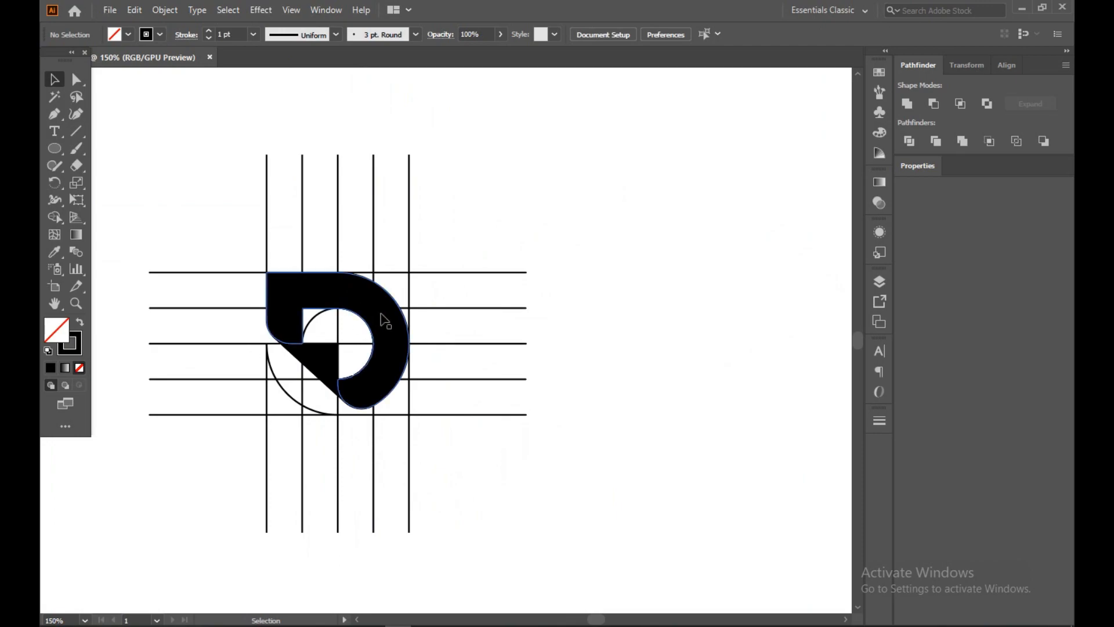
Step: Delete the construction lines and circles, centre the D, and give it a black-to-white gradient
left_click_drag(337, 334, 629, 320)
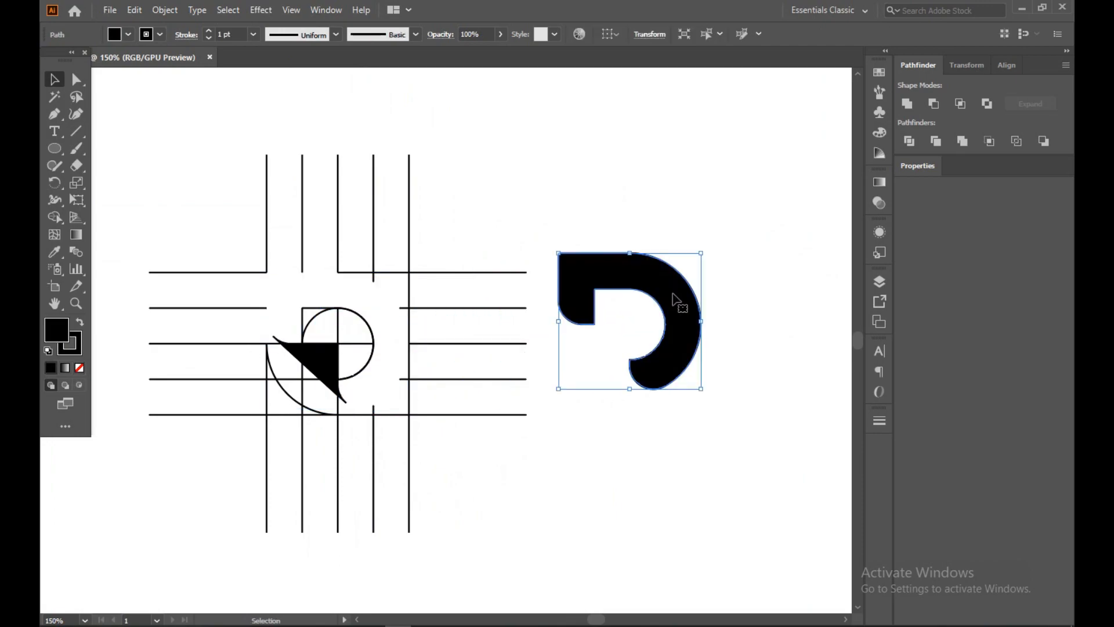
left_click_drag(629, 320, 337, 341)
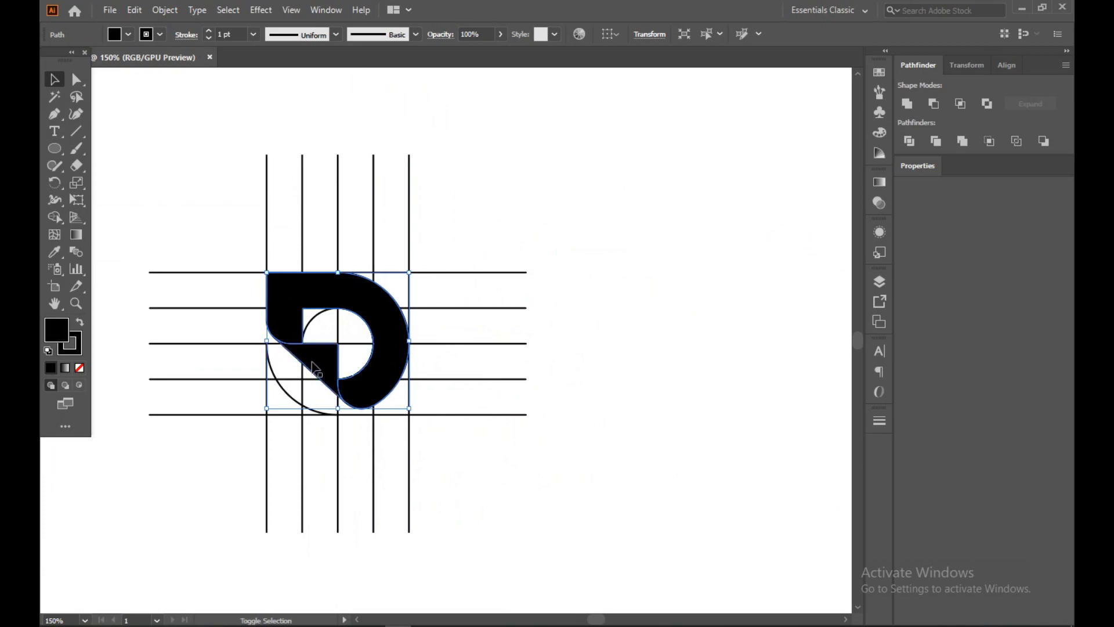
left_click_drag(320, 341, 652, 371)
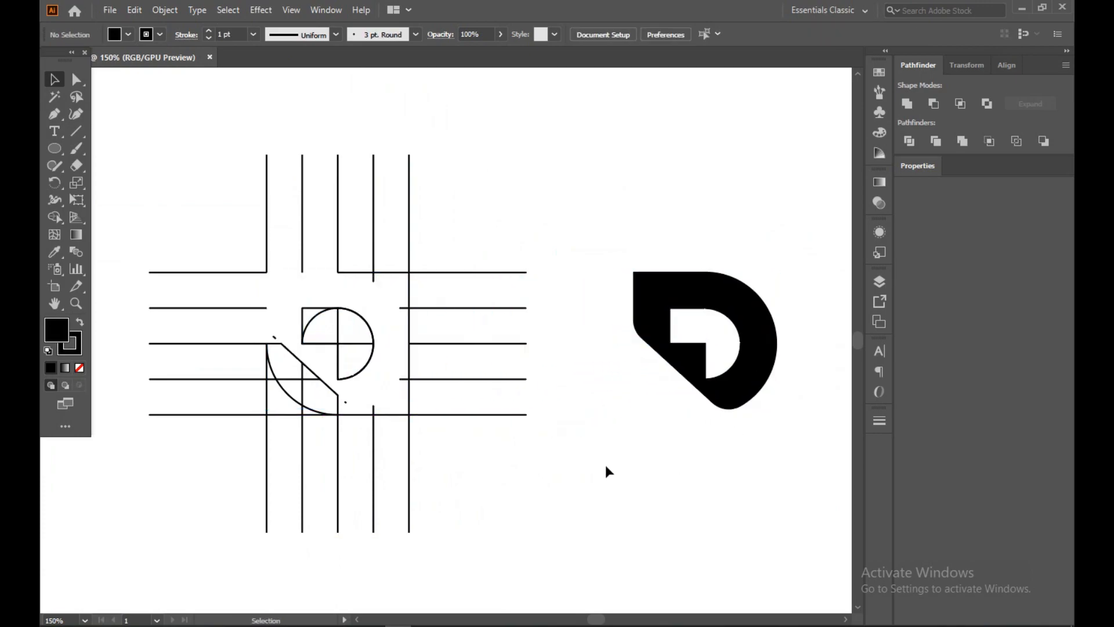
key("ctrl+a")
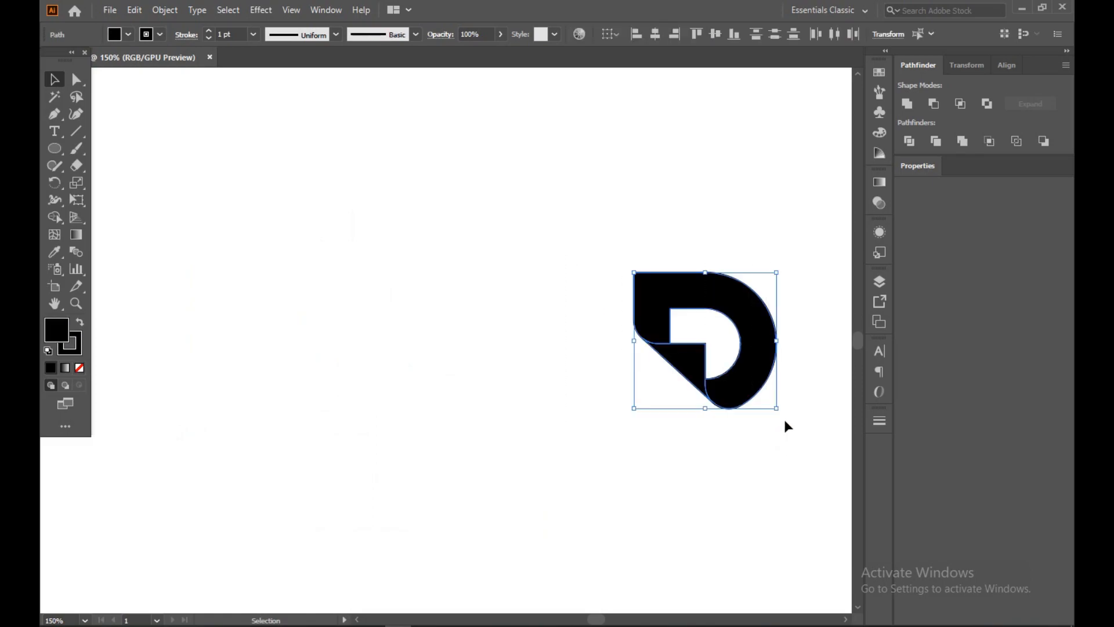
left_click_drag(705, 339, 424, 329)
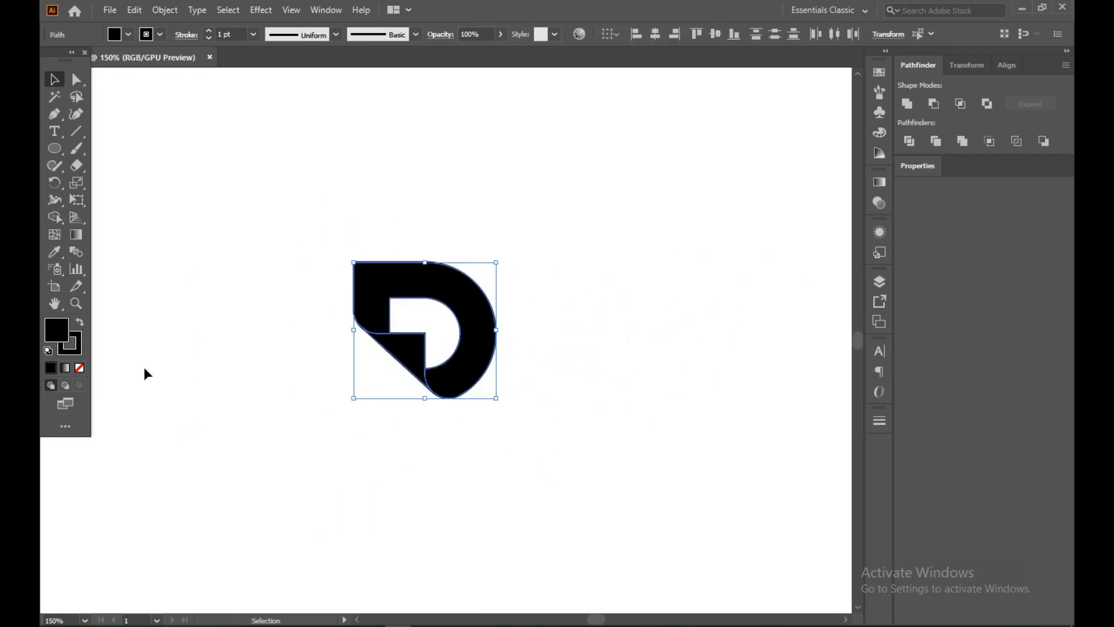
left_click(78, 367)
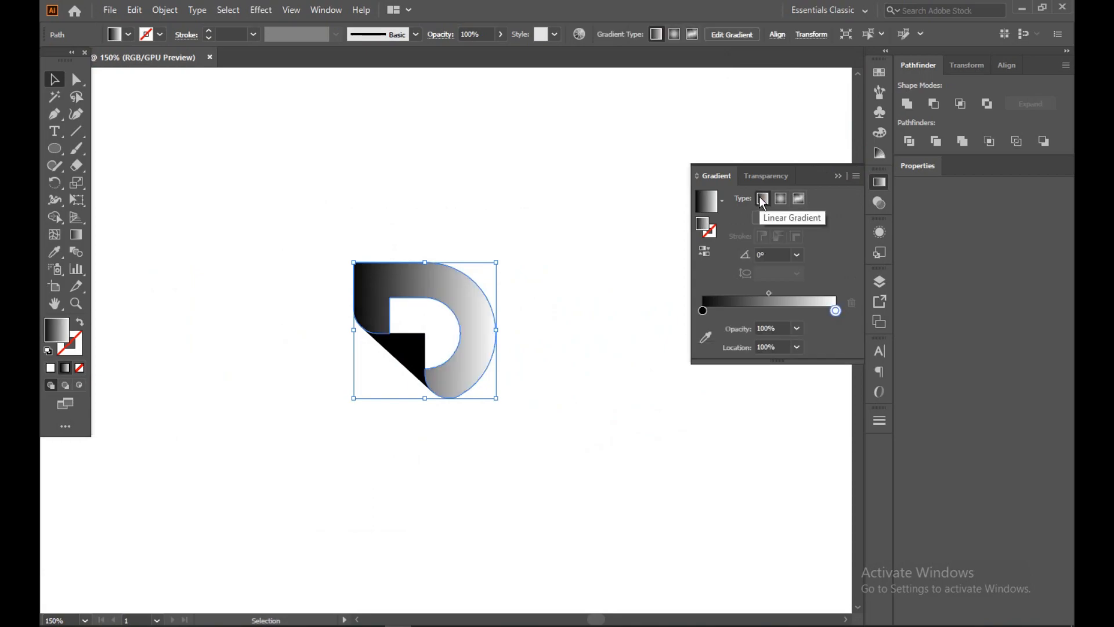
Step: Apply a linear gradient to the D and set a stop to blue from the swatches
left_click(549, 311)
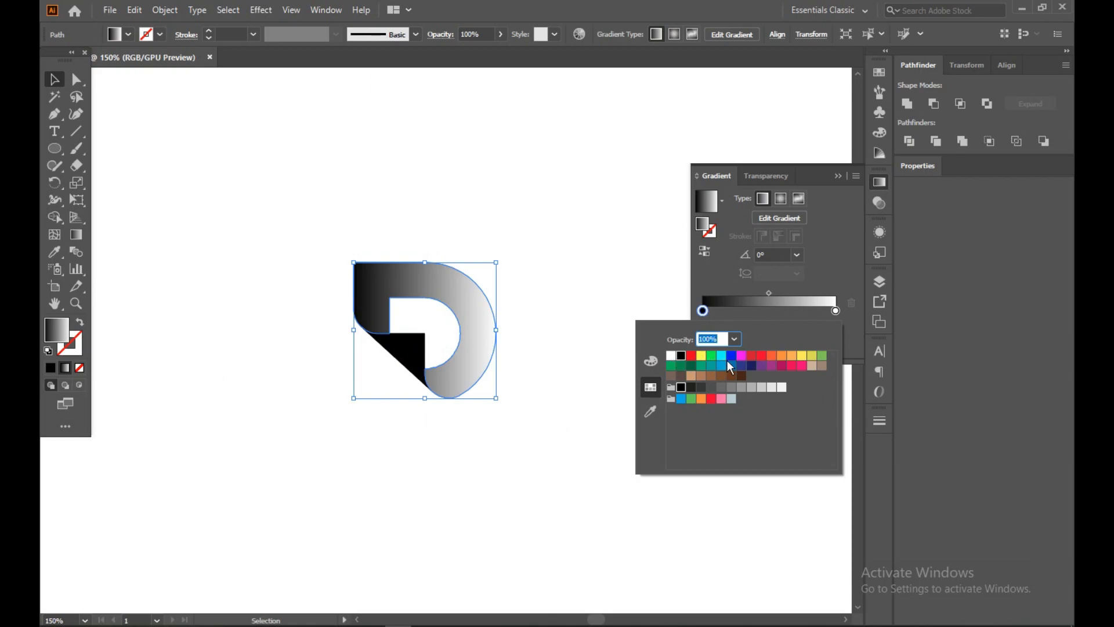
left_click(721, 365)
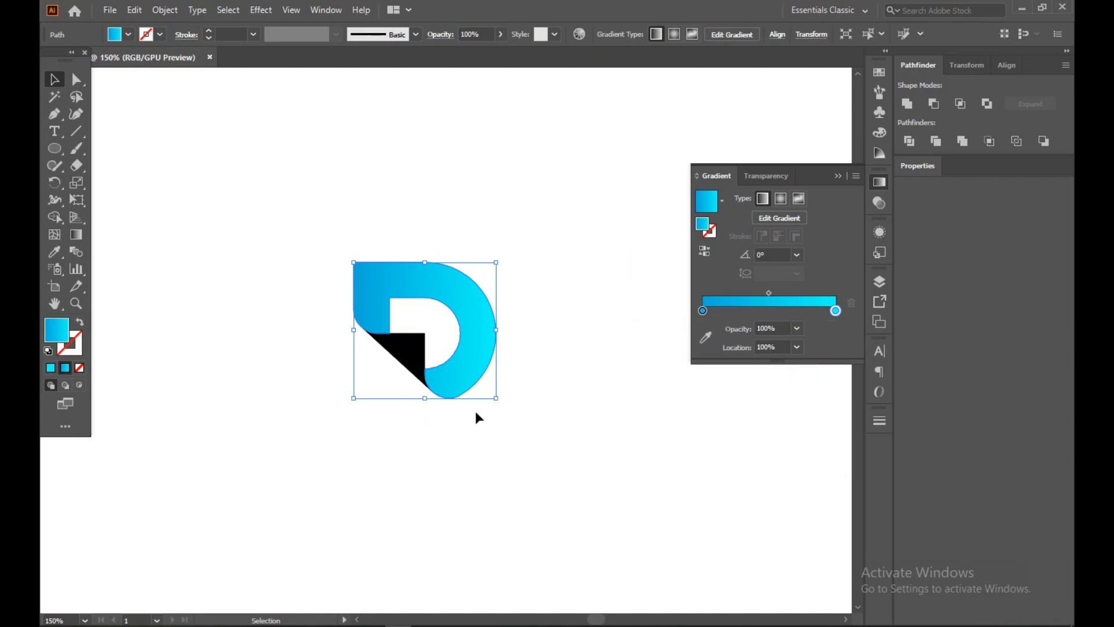
mouse_move(107, 256)
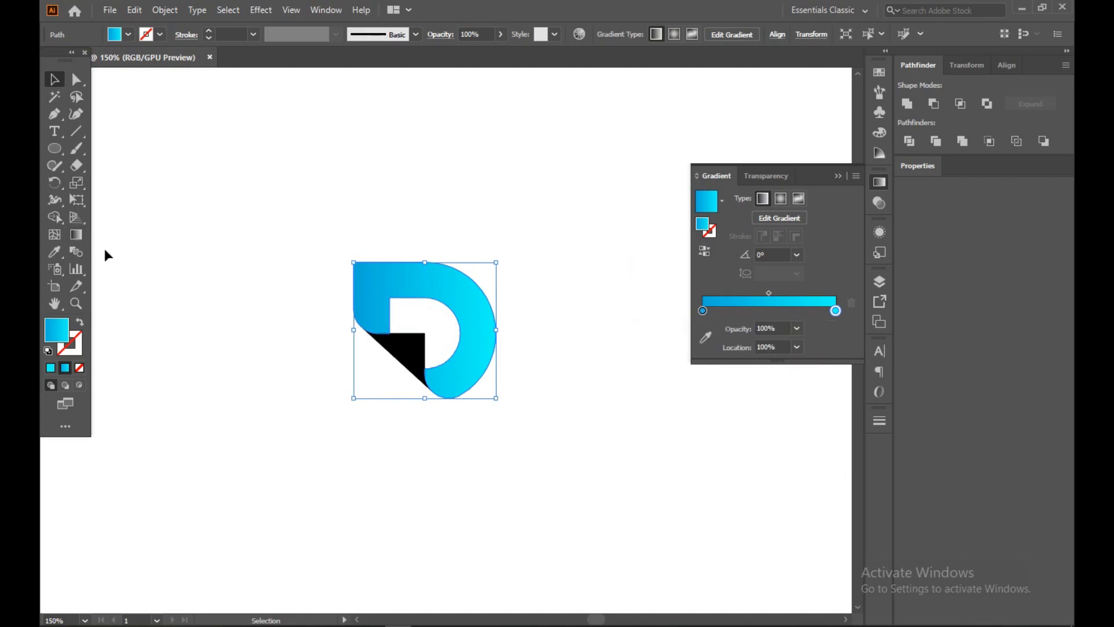
Step: Angle the D's gradient diagonally, giving the starting stop a deeper blue
left_click_drag(366, 394, 563, 190)
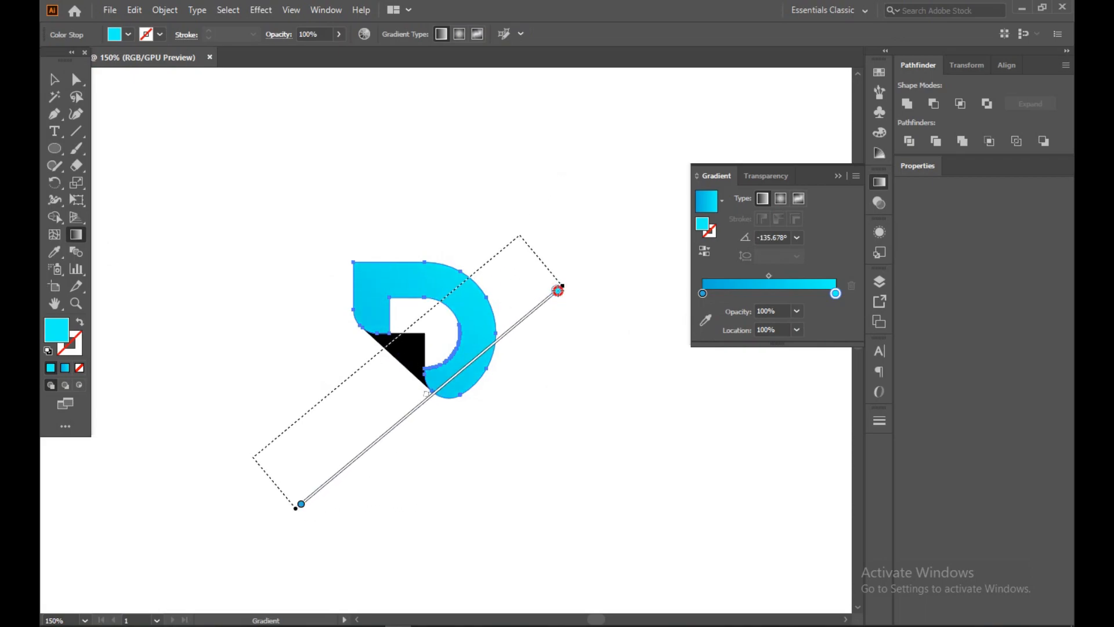
left_click_drag(557, 290, 516, 385)
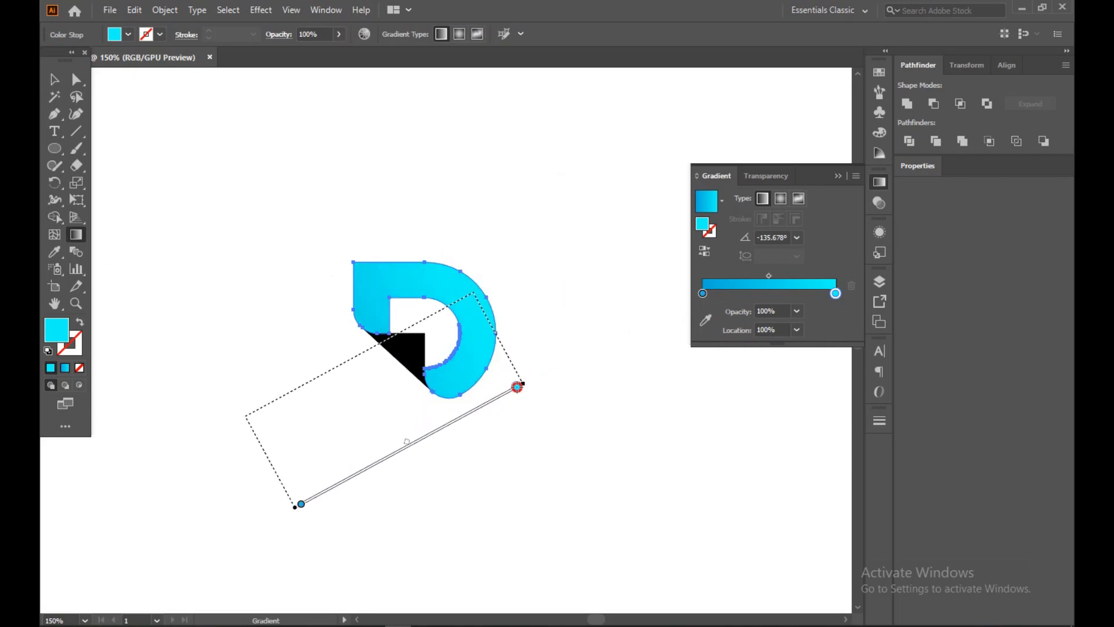
left_click_drag(517, 386, 471, 292)
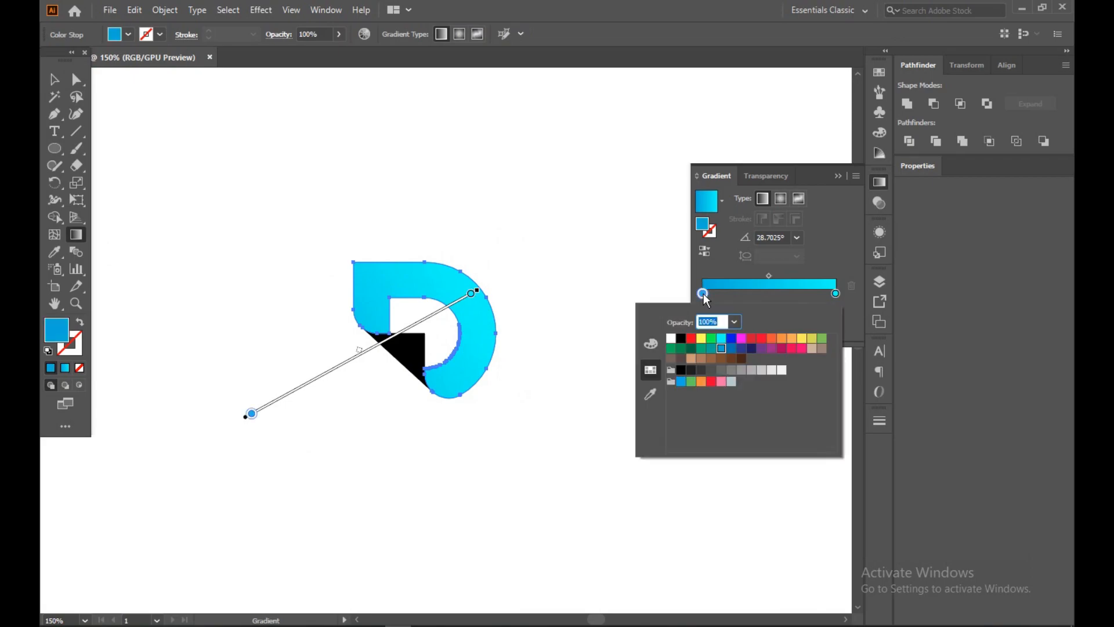
left_click(730, 347)
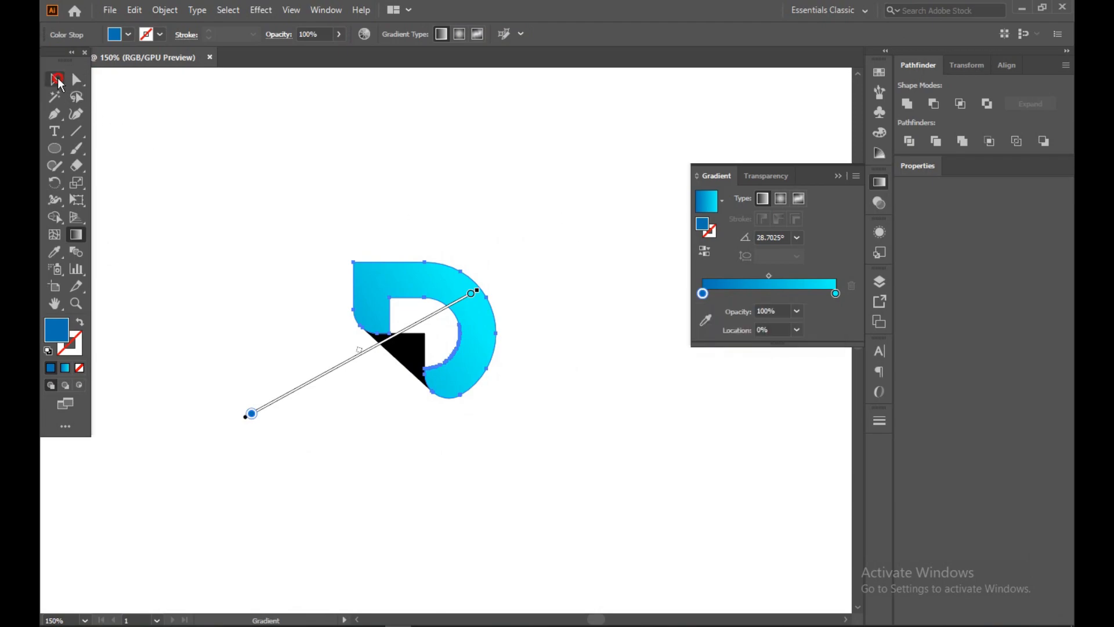
left_click(56, 79)
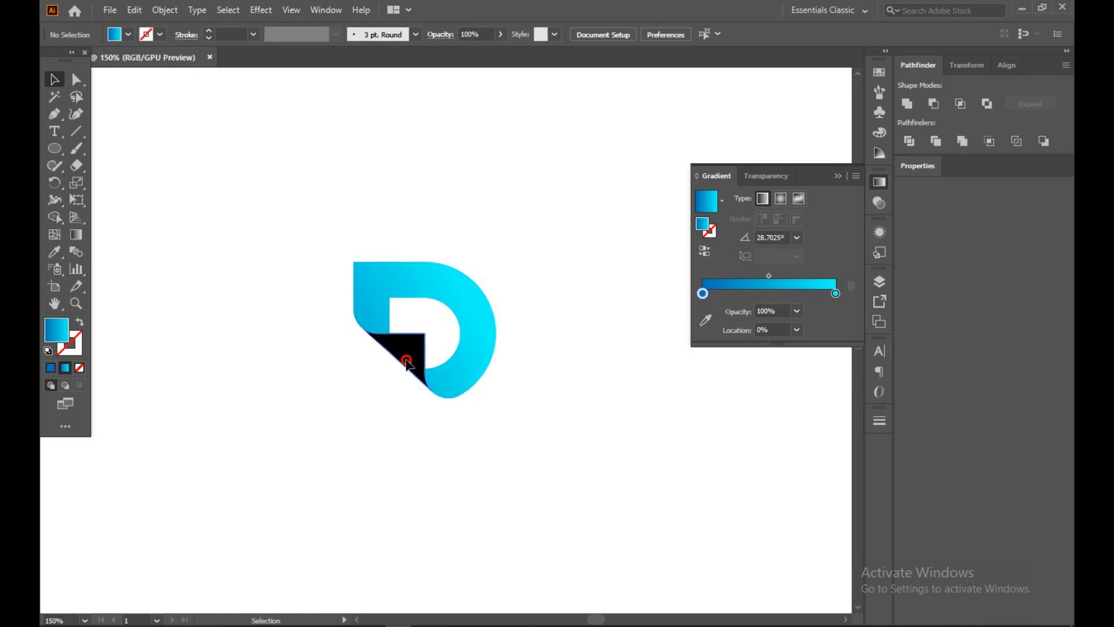
Step: Apply the blue gradient swatch to the black folded corner triangle
left_click(405, 359)
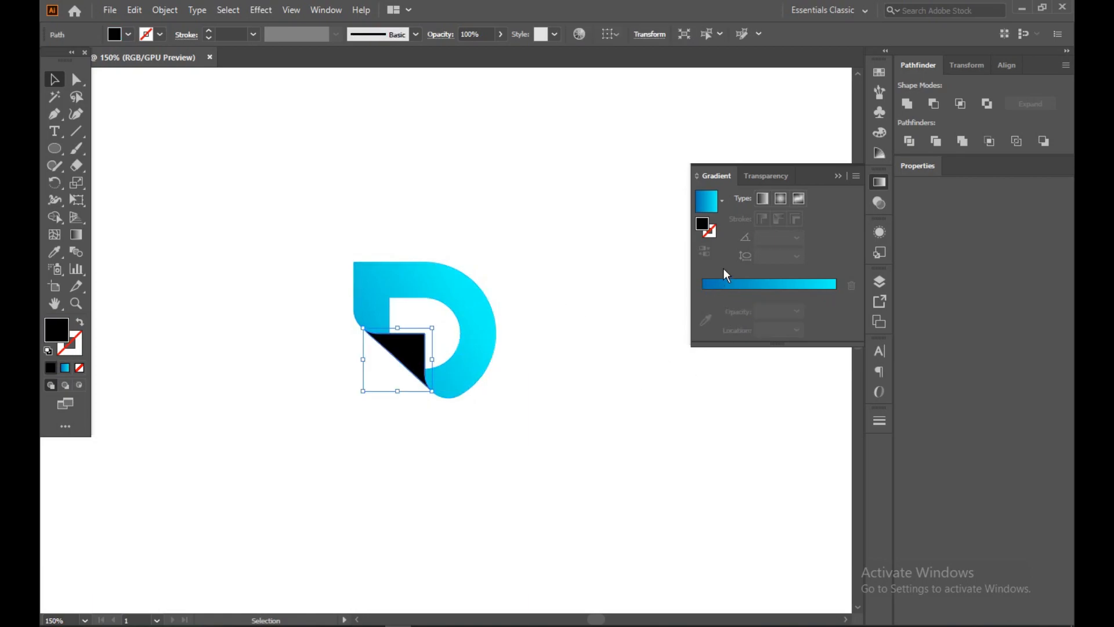
left_click(705, 199)
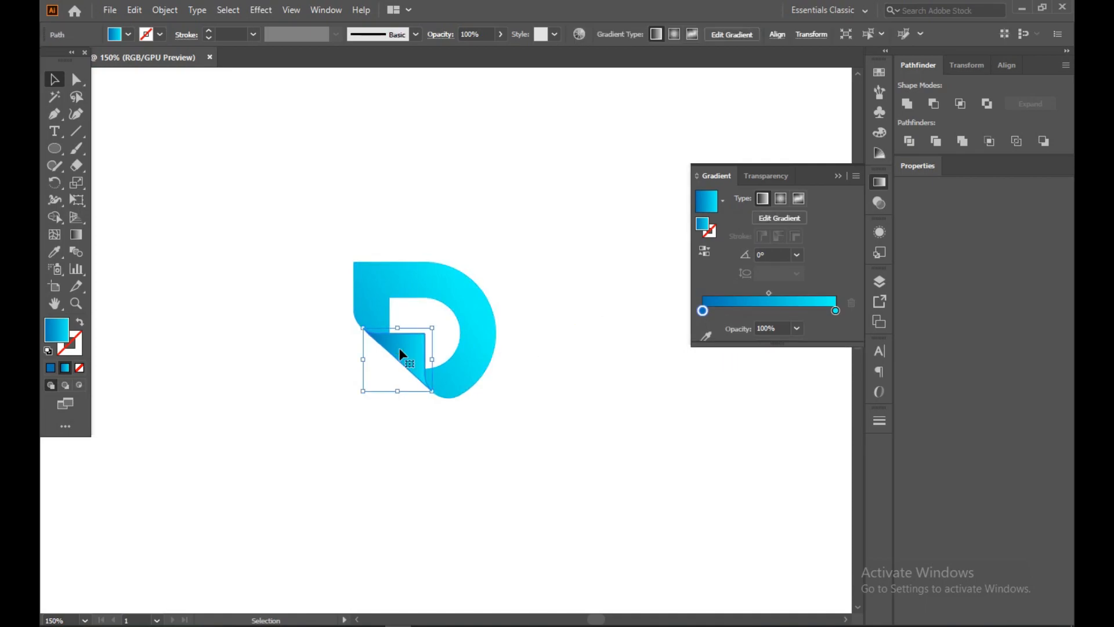
left_click(835, 310)
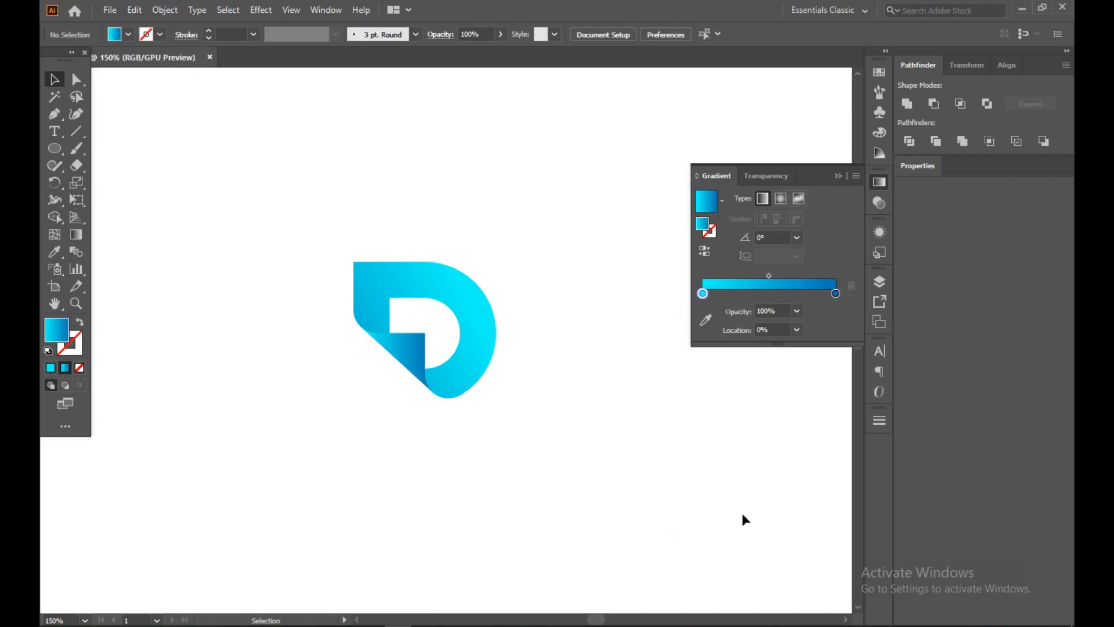
mouse_move(674, 484)
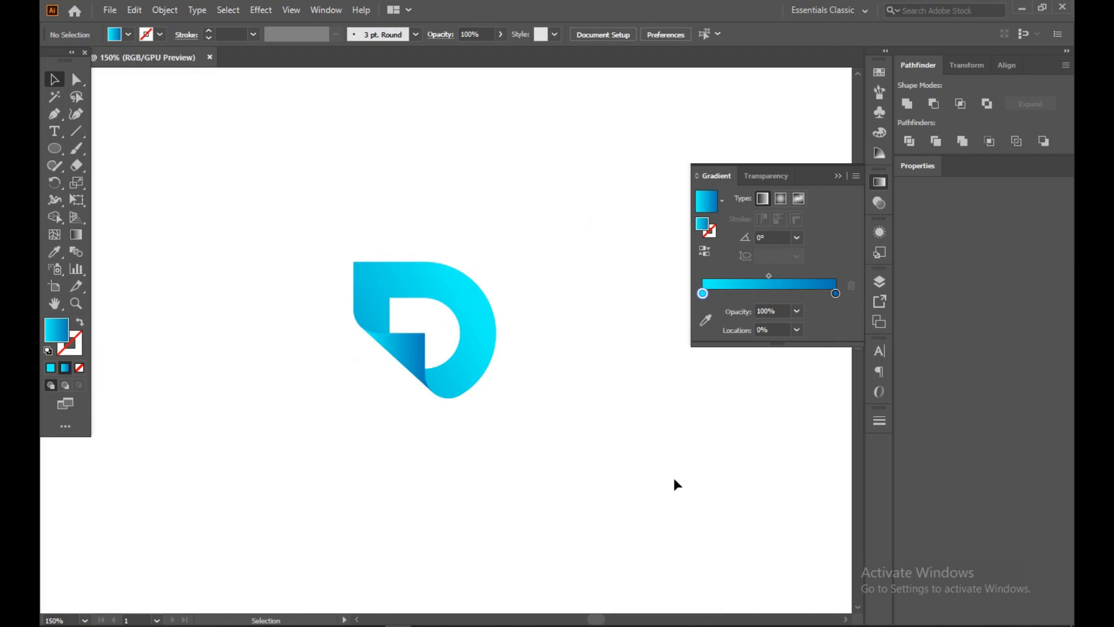
mouse_move(506, 581)
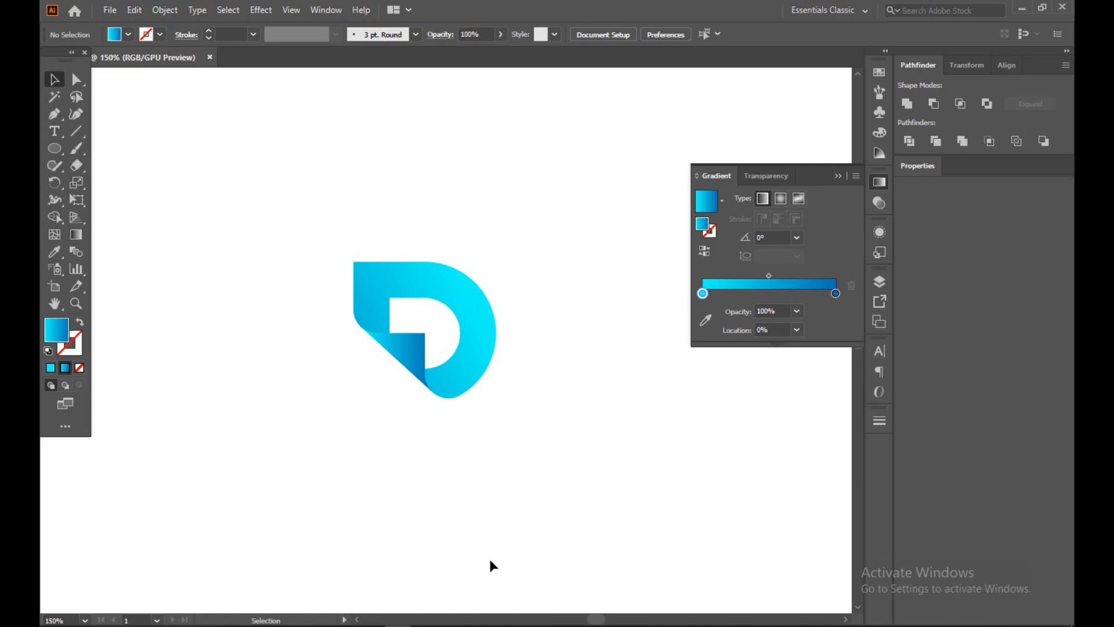
mouse_move(426, 433)
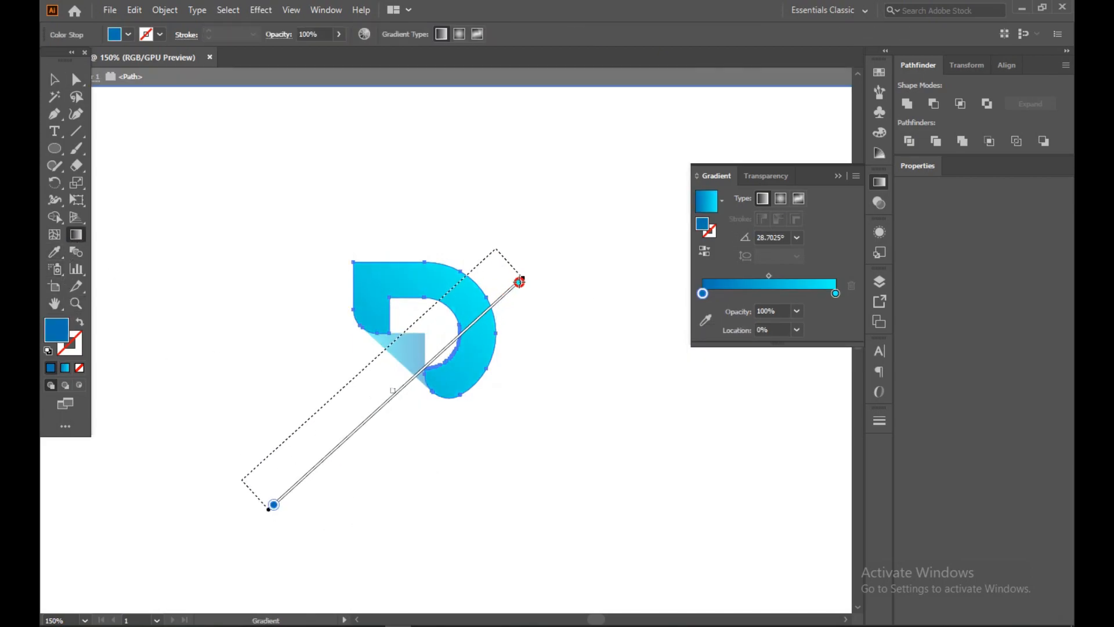
Step: Re-drag the D's gradient into a shorter diagonal blend, tuning its angle across the fold
left_click_drag(518, 282, 472, 334)
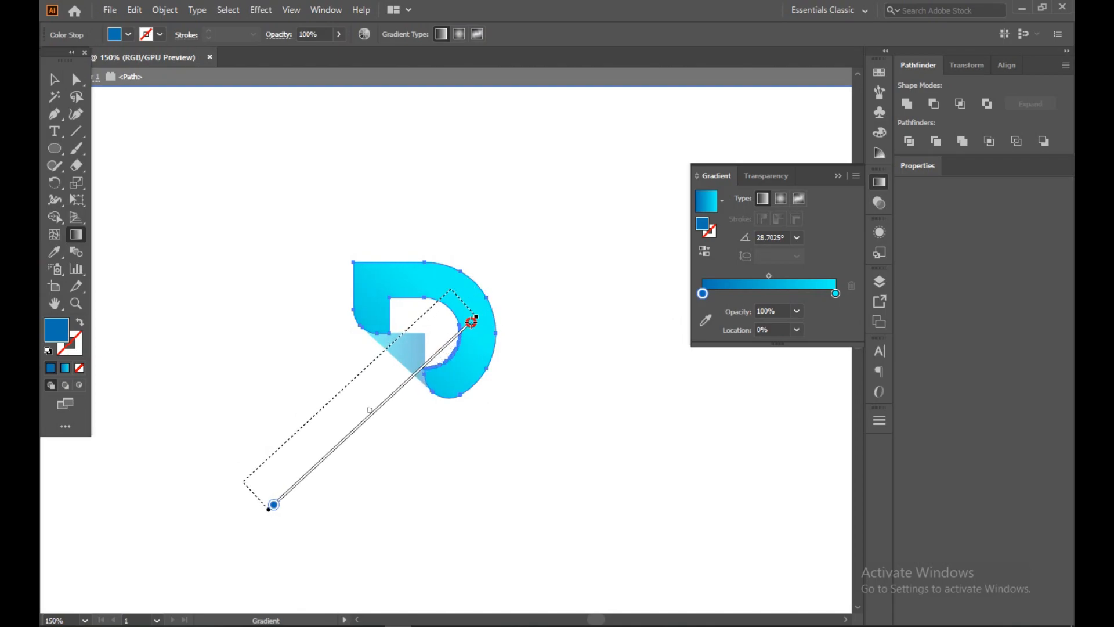
left_click_drag(473, 320, 453, 284)
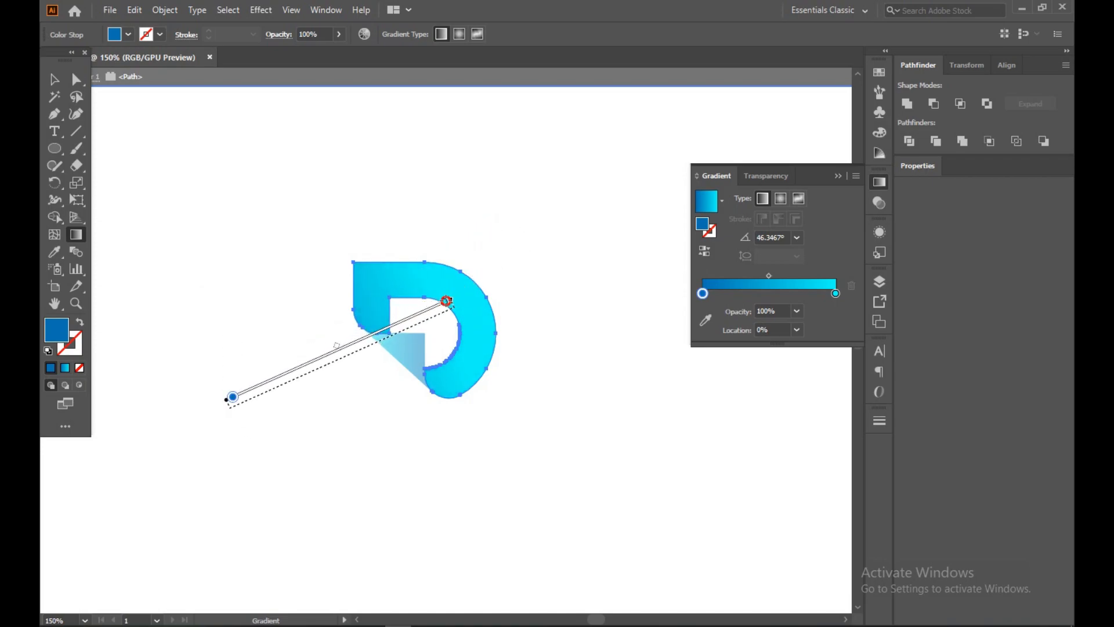
left_click_drag(446, 300, 481, 389)
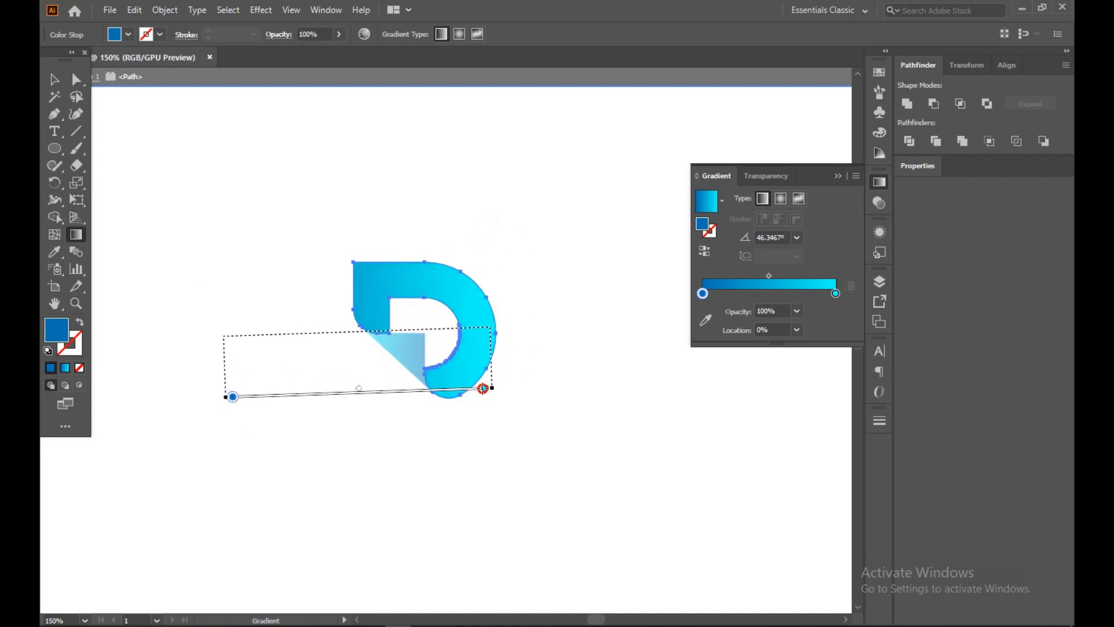
left_click_drag(235, 397, 378, 466)
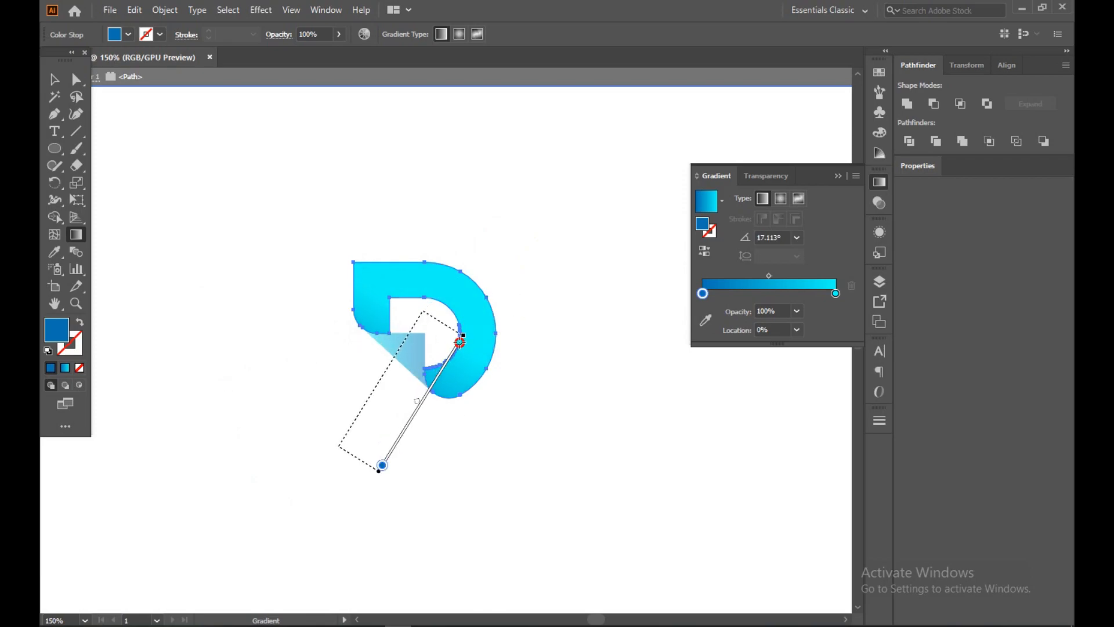
left_click_drag(460, 341, 469, 366)
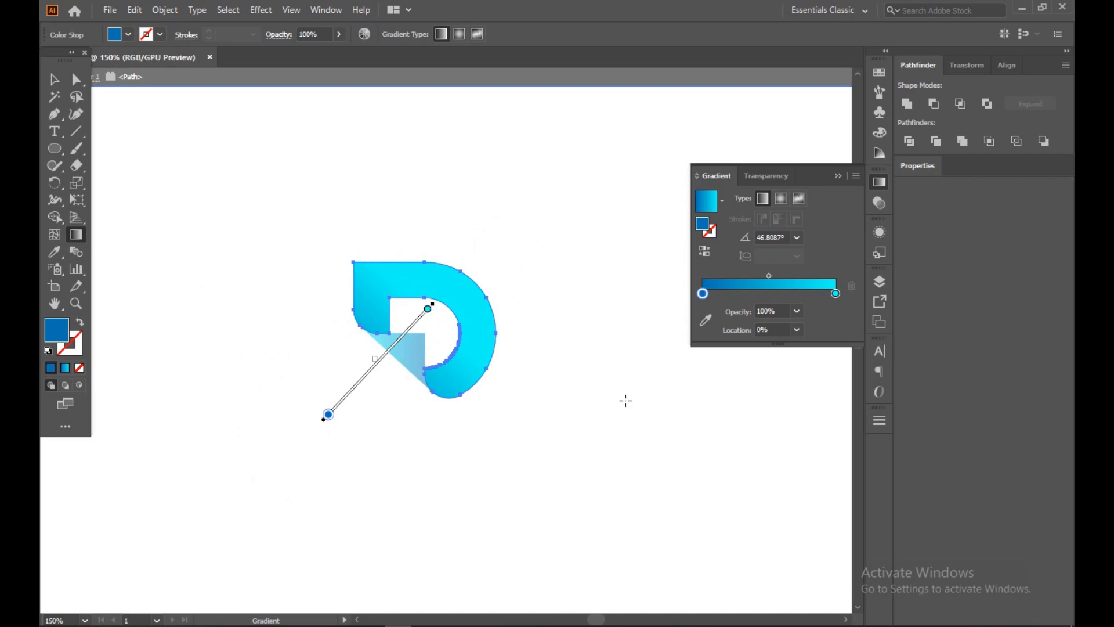
mouse_move(636, 369)
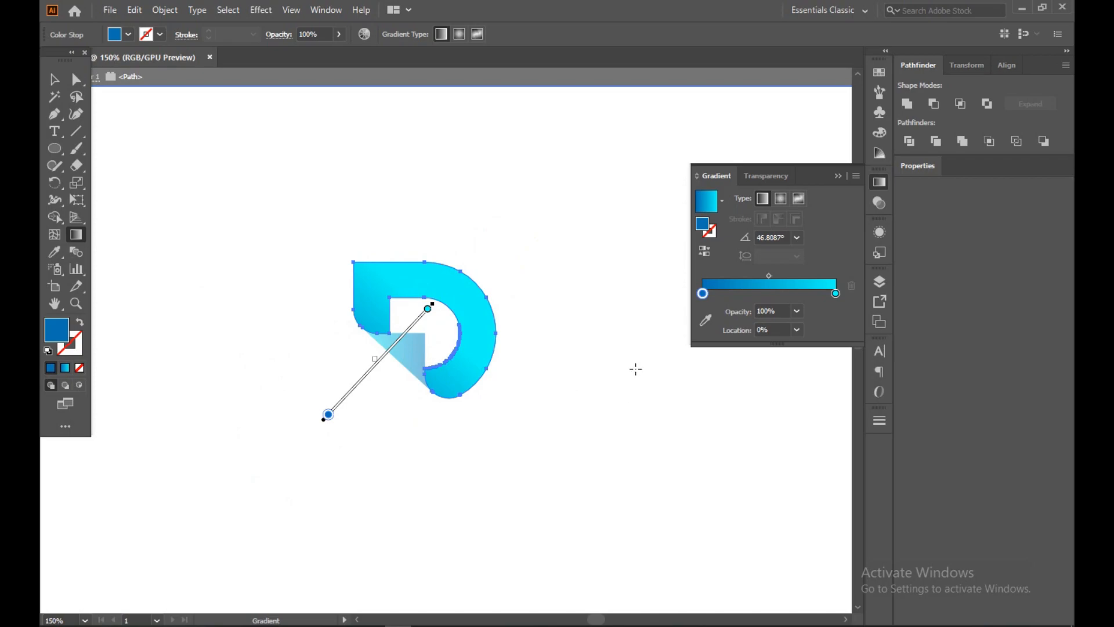
mouse_move(101, 94)
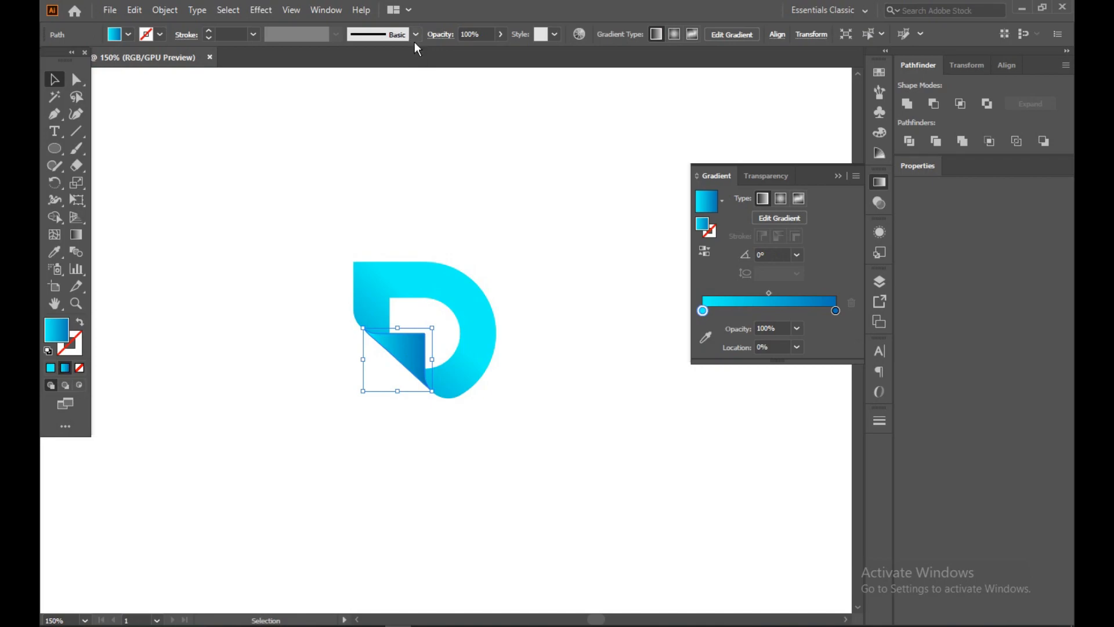
Step: Lower the folded corner piece's opacity to about 50%
left_click(501, 34)
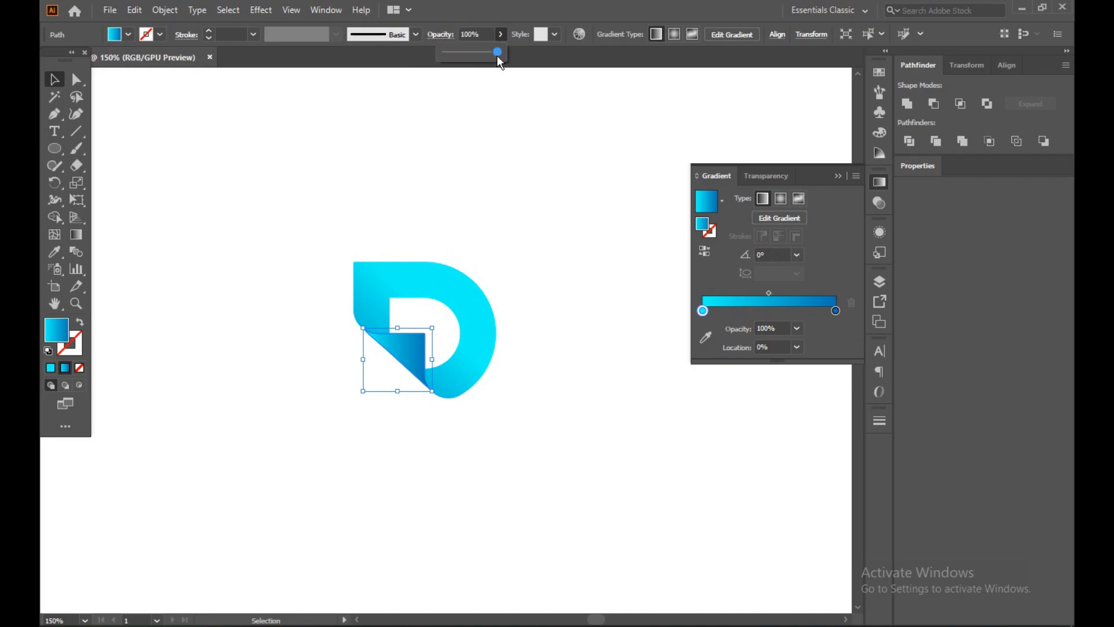
left_click_drag(496, 52, 481, 60)
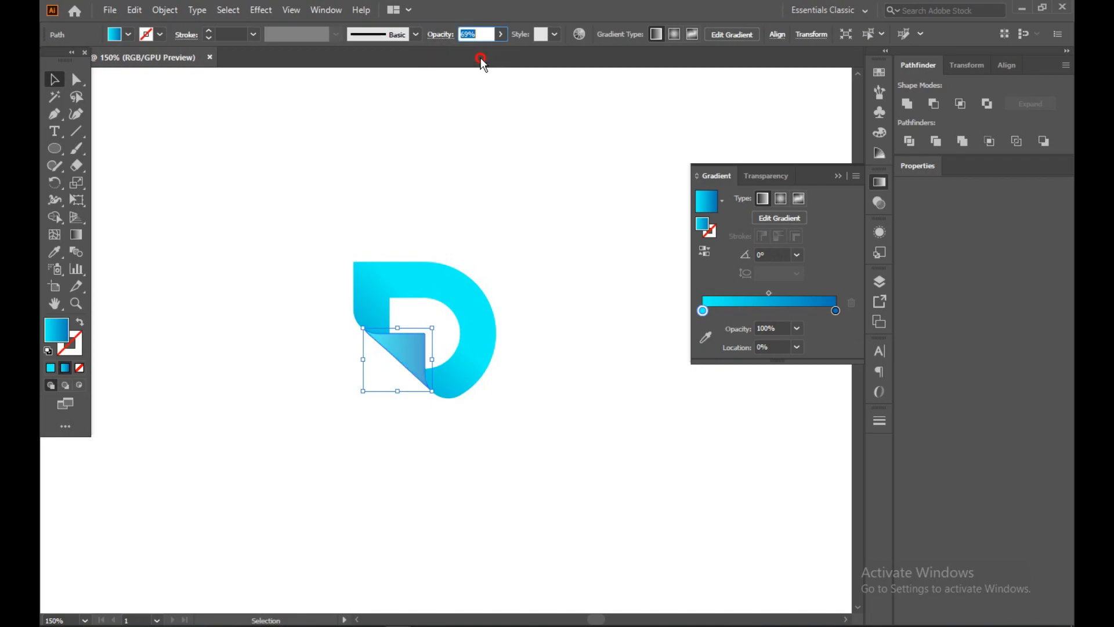
left_click(500, 35)
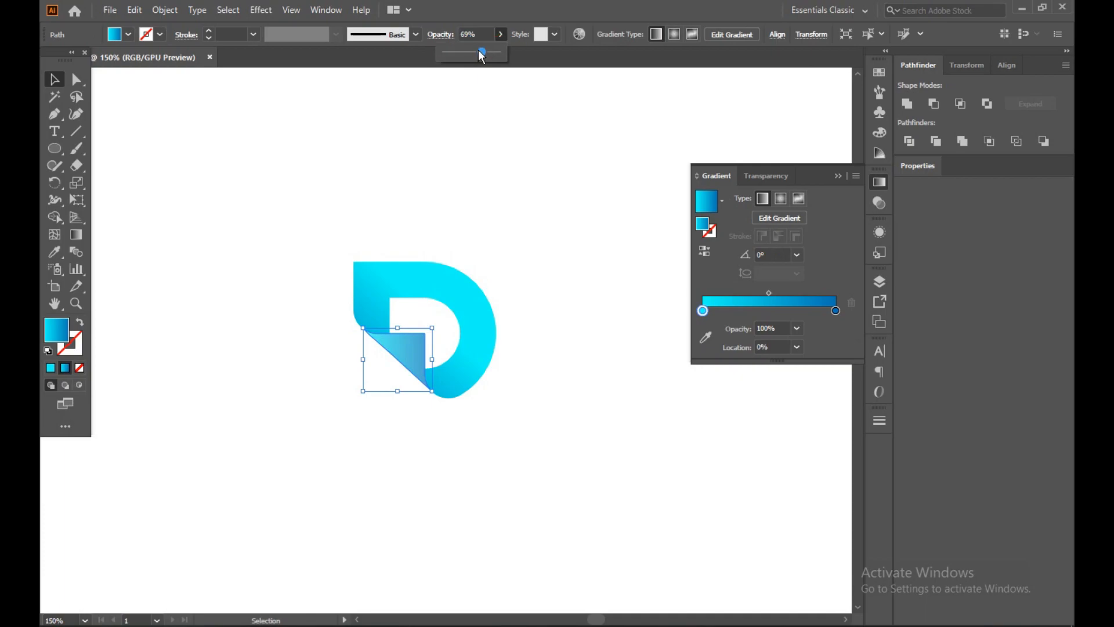
left_click_drag(481, 53, 469, 53)
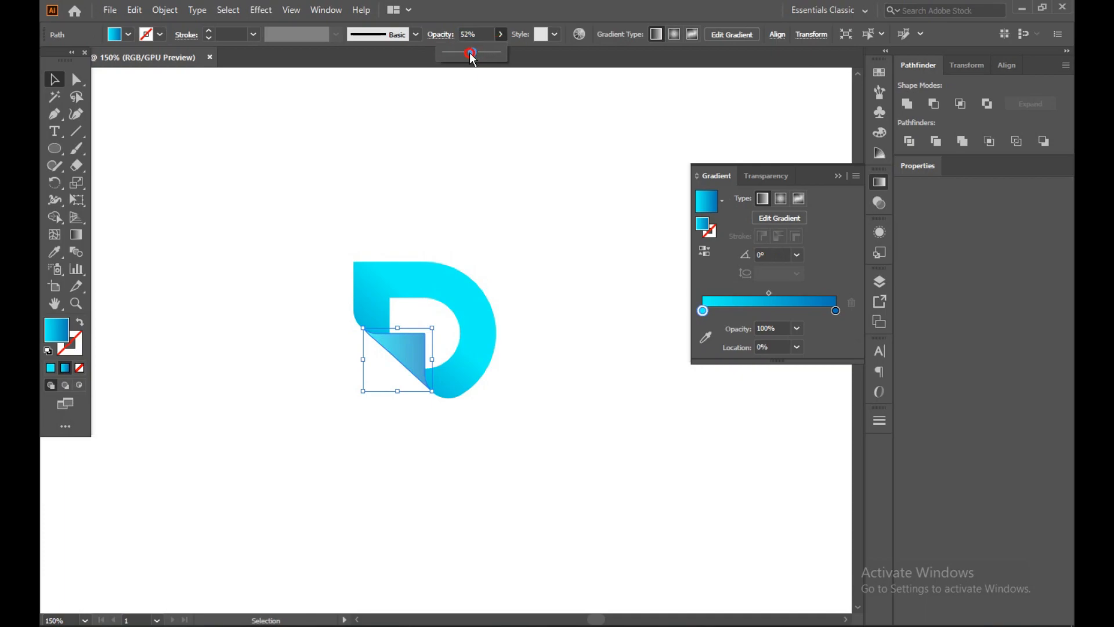
left_click_drag(470, 53, 468, 53)
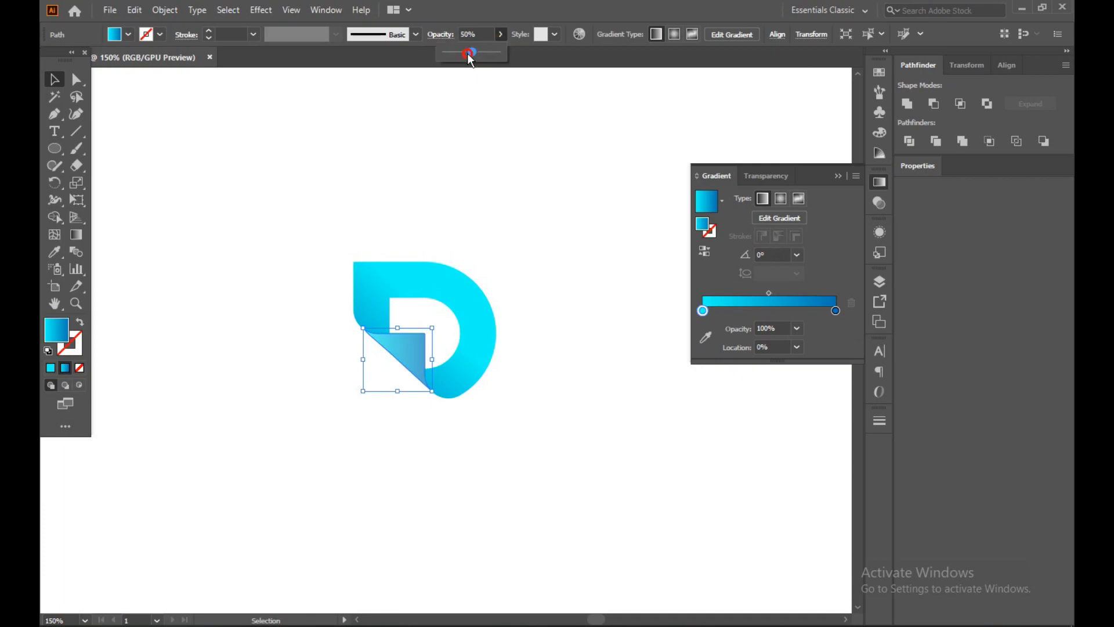
left_click_drag(468, 53, 478, 53)
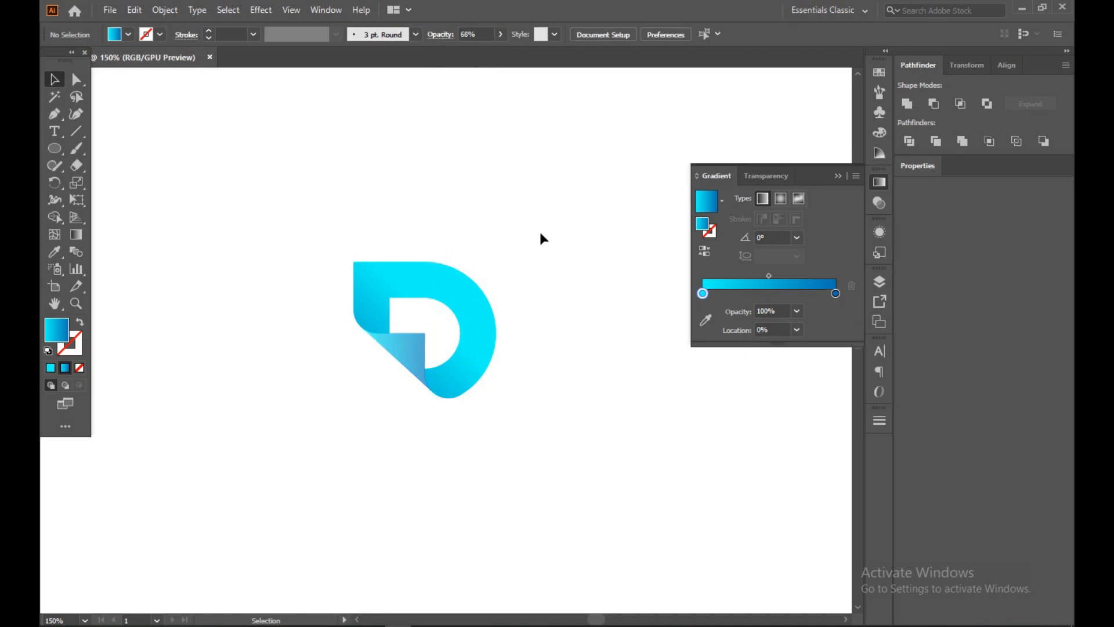
left_click(423, 326)
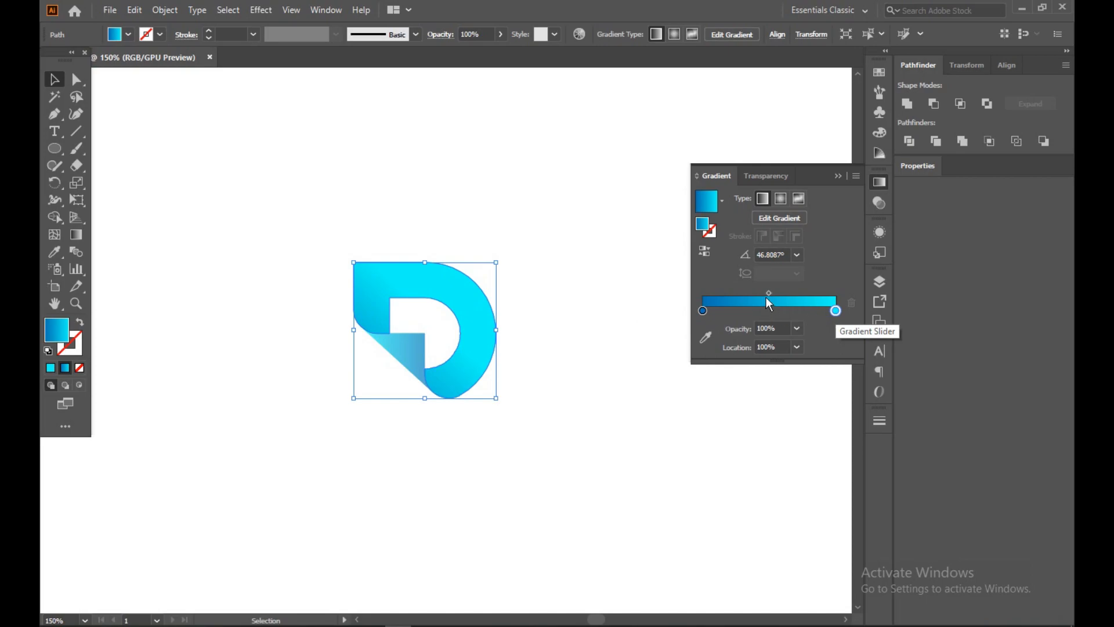
Step: Pull the gradient midpoint toward cyan and move the cyan stop inward to about 79%
left_click_drag(768, 294, 779, 294)
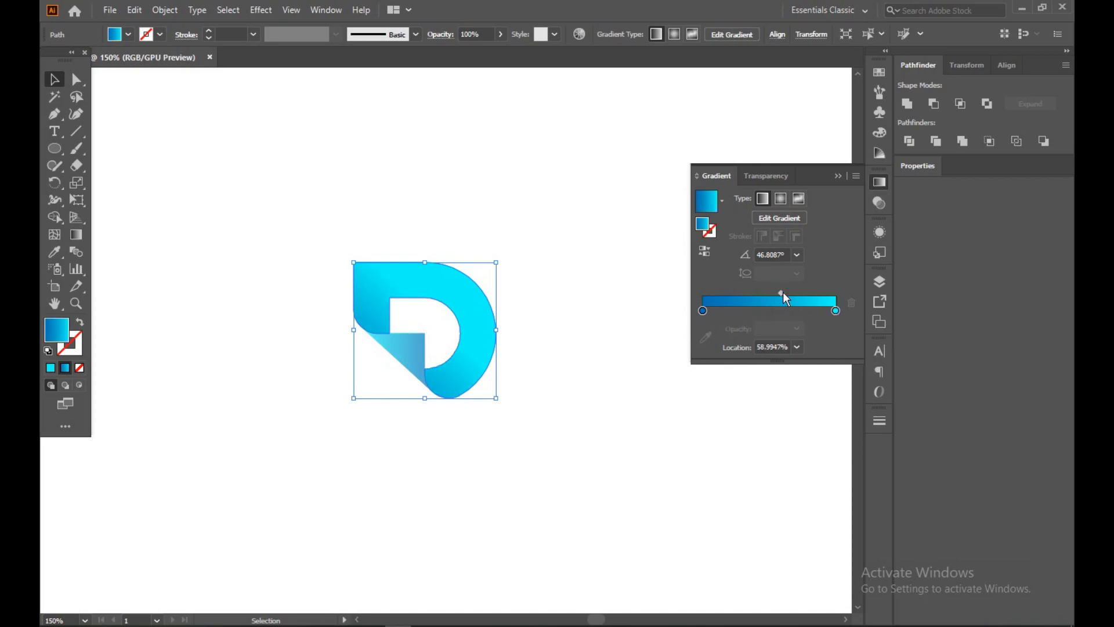
left_click_drag(782, 293, 781, 292)
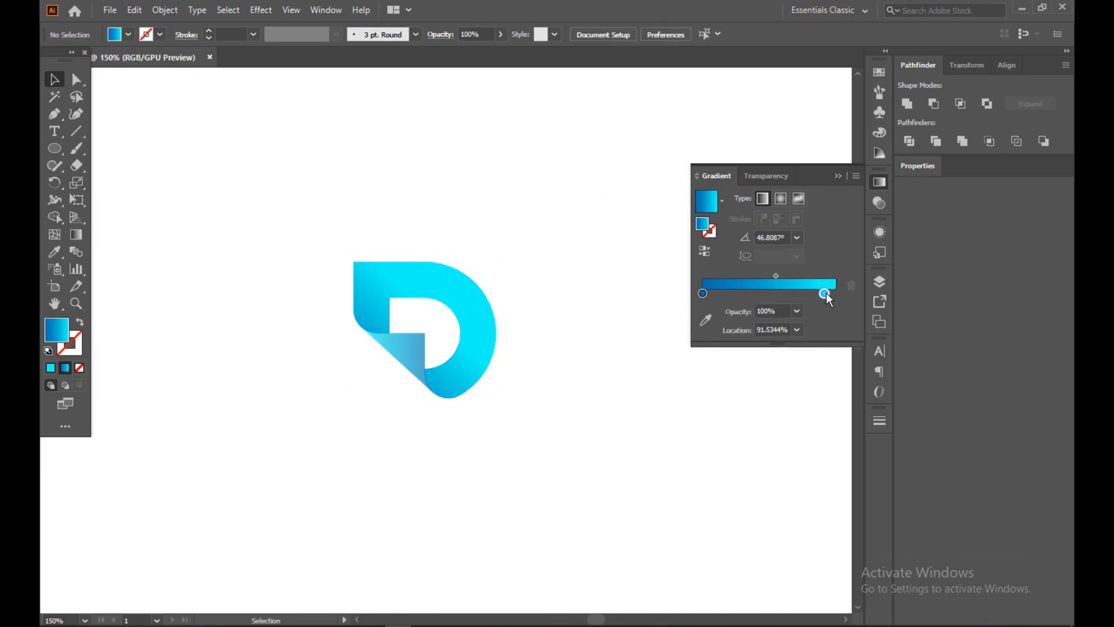
left_click_drag(824, 294, 806, 293)
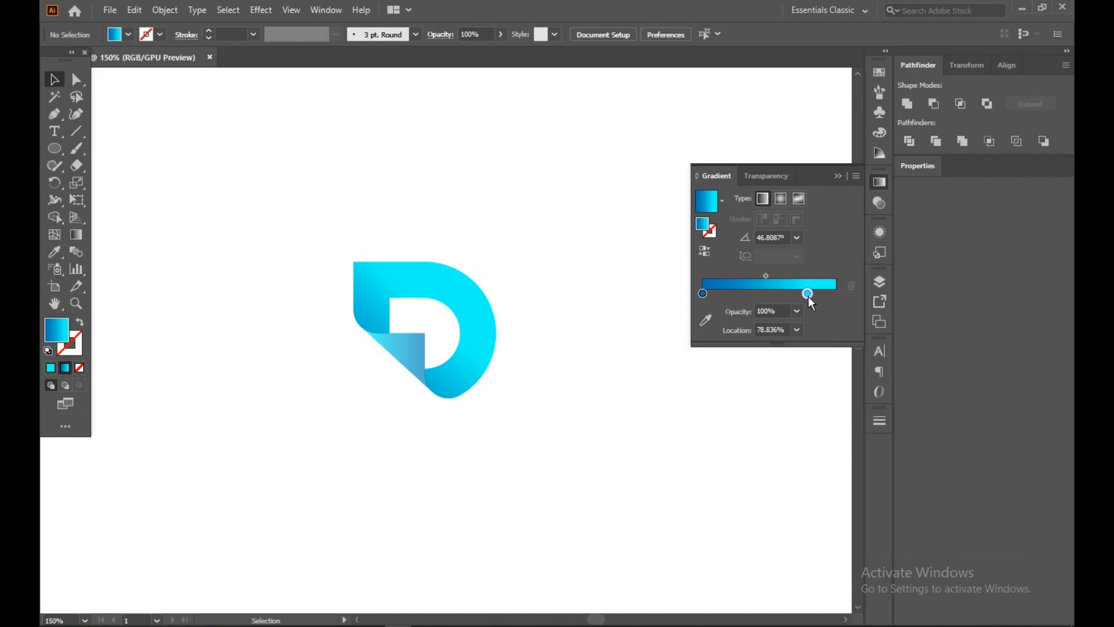
left_click_drag(806, 294, 797, 294)
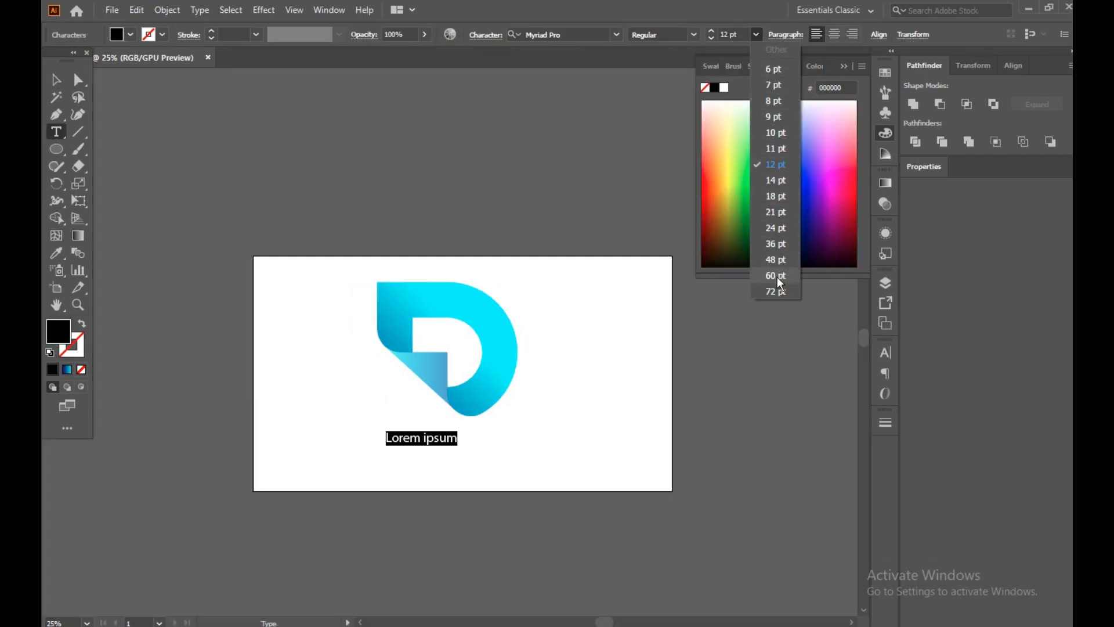
Step: Set the DODGE CORPORATION text to 72 pt in the Engravers MT font
left_click(772, 291)
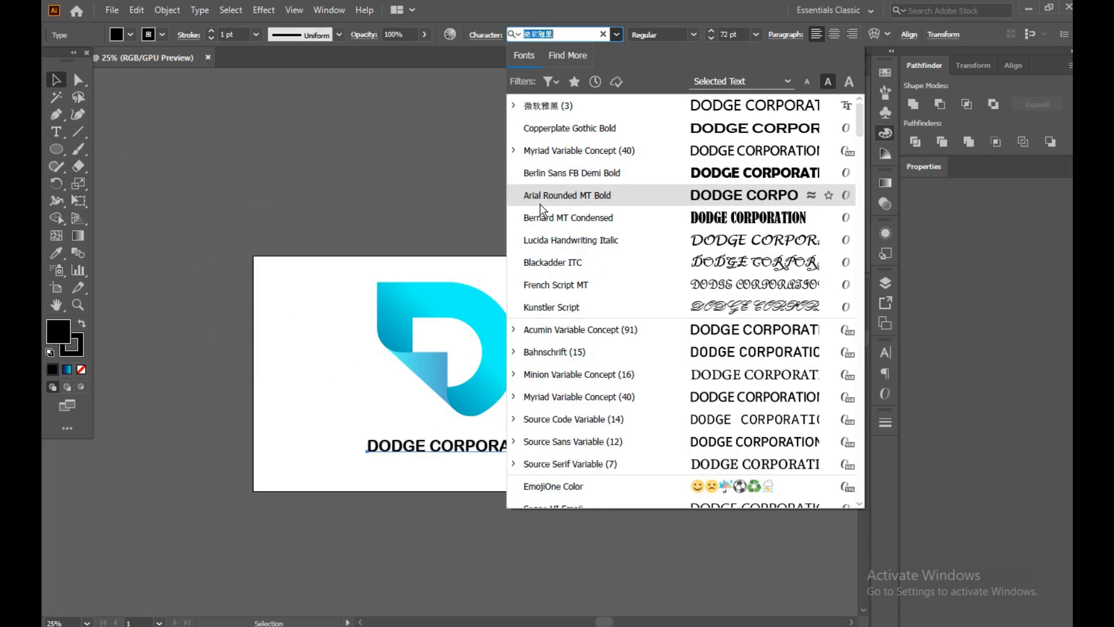
mouse_move(583, 374)
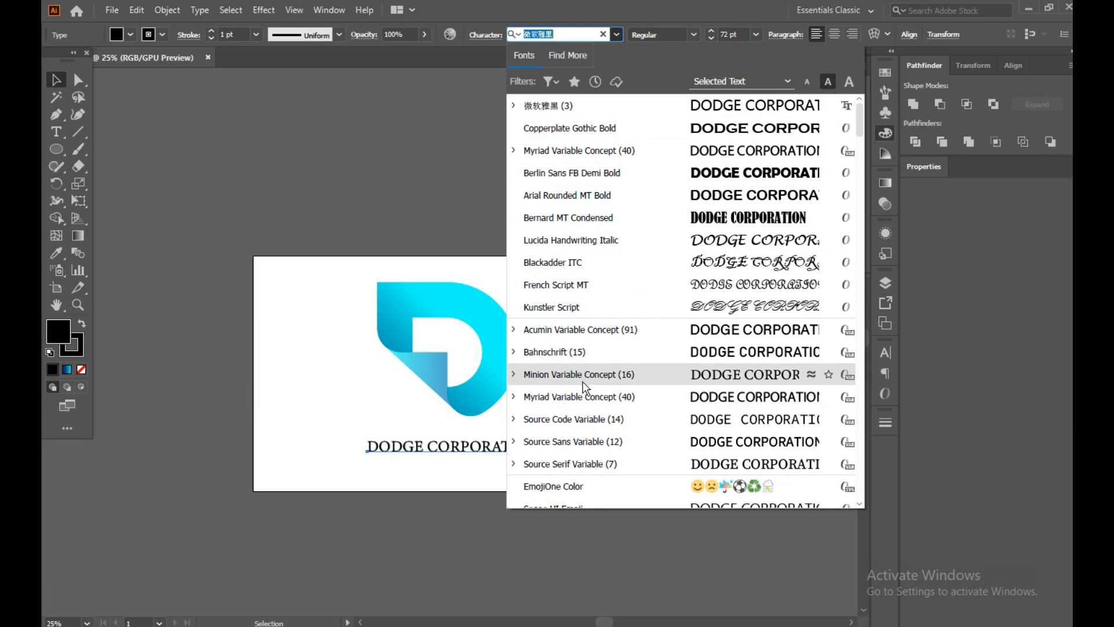
scroll("down", 3)
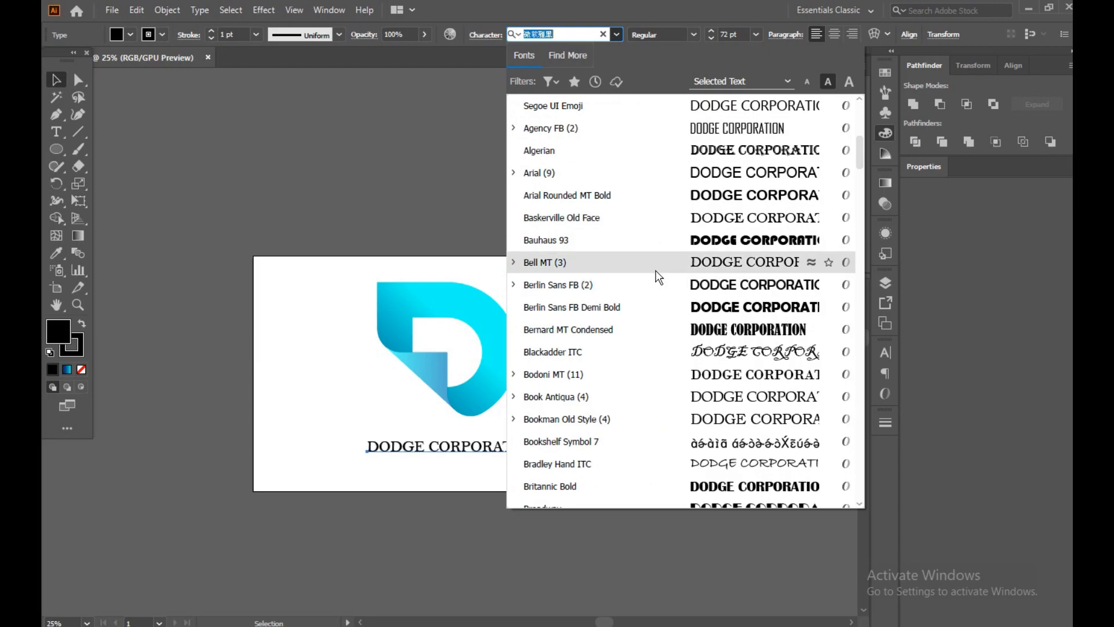
mouse_move(661, 463)
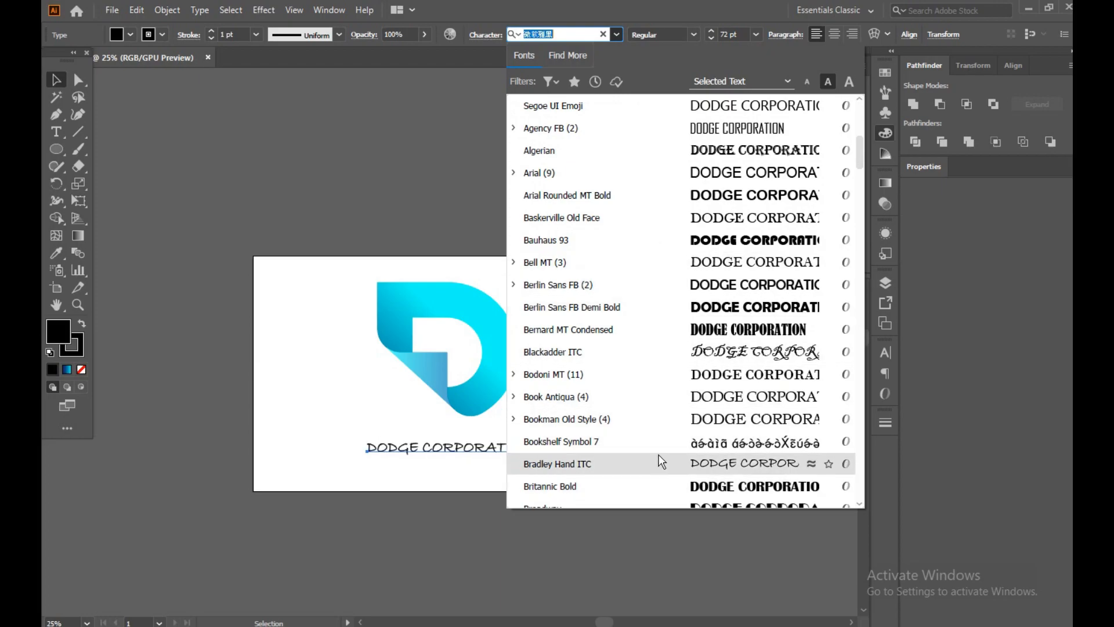
scroll("down", 3)
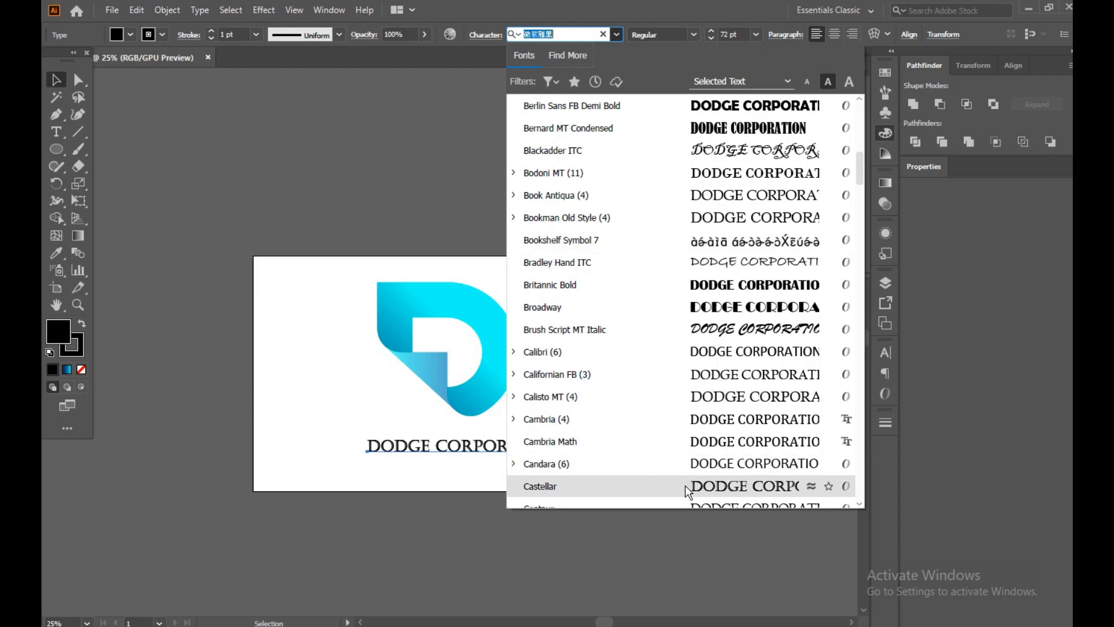
scroll("down", 3)
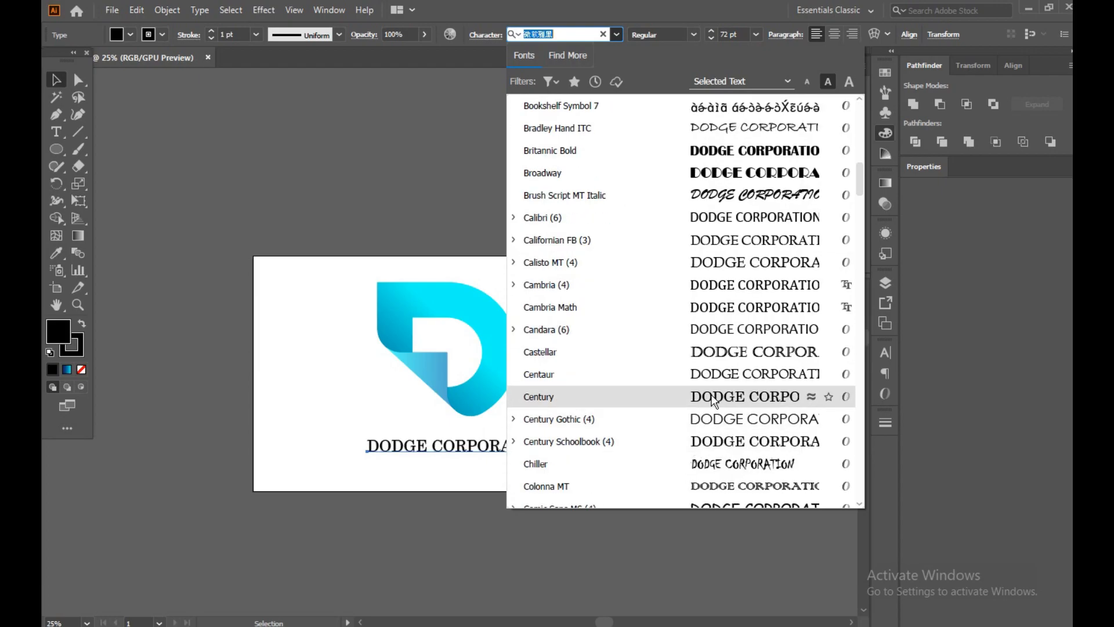
scroll("down", 3)
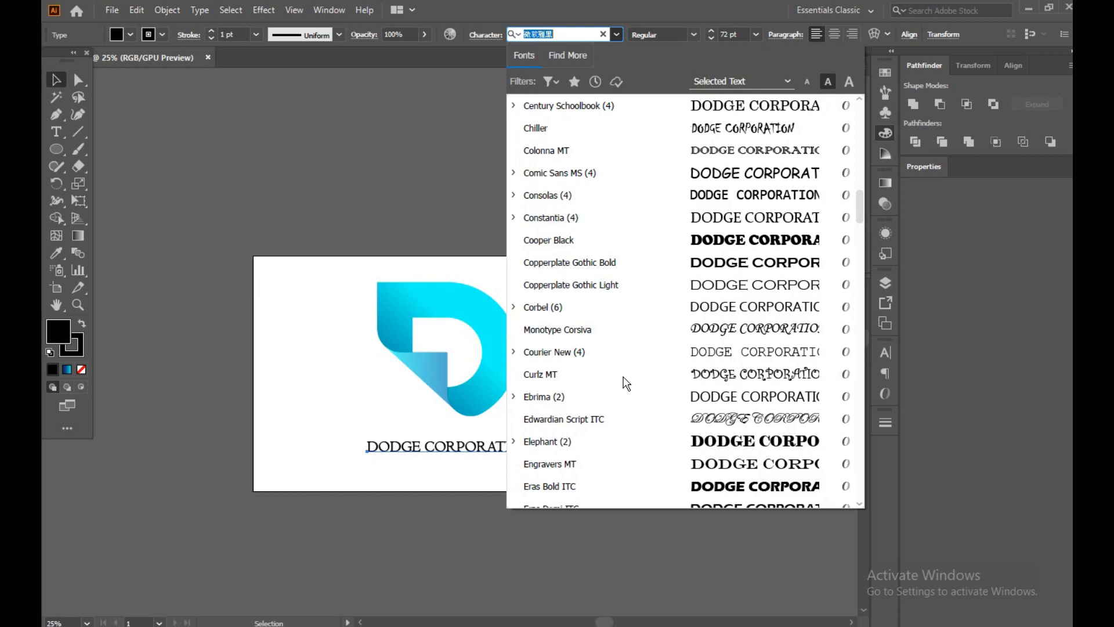
mouse_move(653, 471)
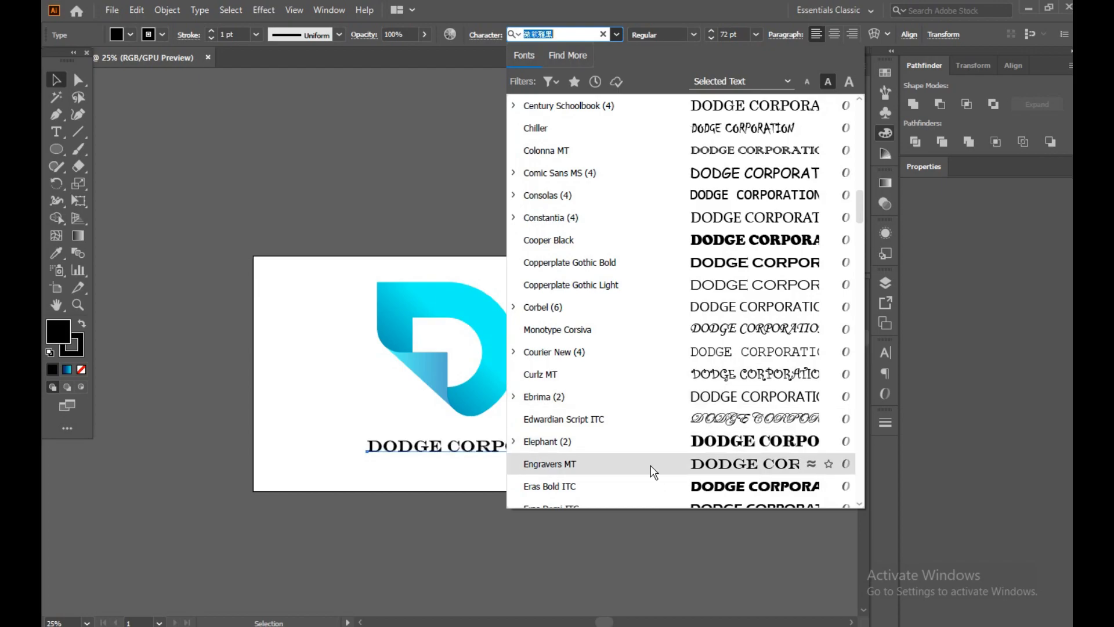
left_click(550, 462)
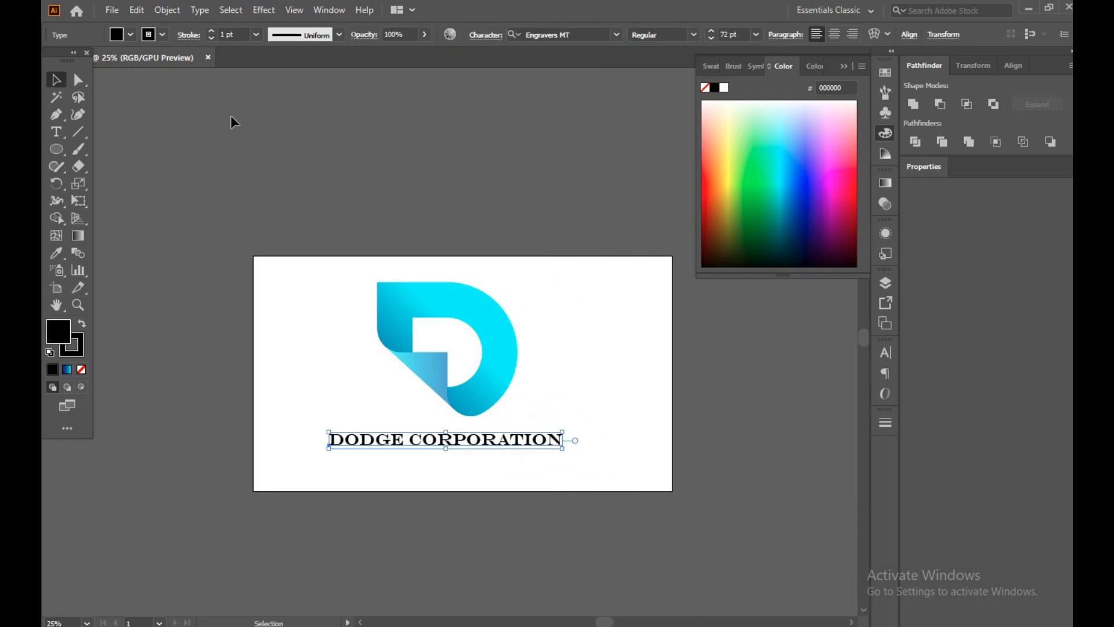
Step: Expand the DODGE CORPORATION text into outline shapes with Object > Expand
left_click(167, 10)
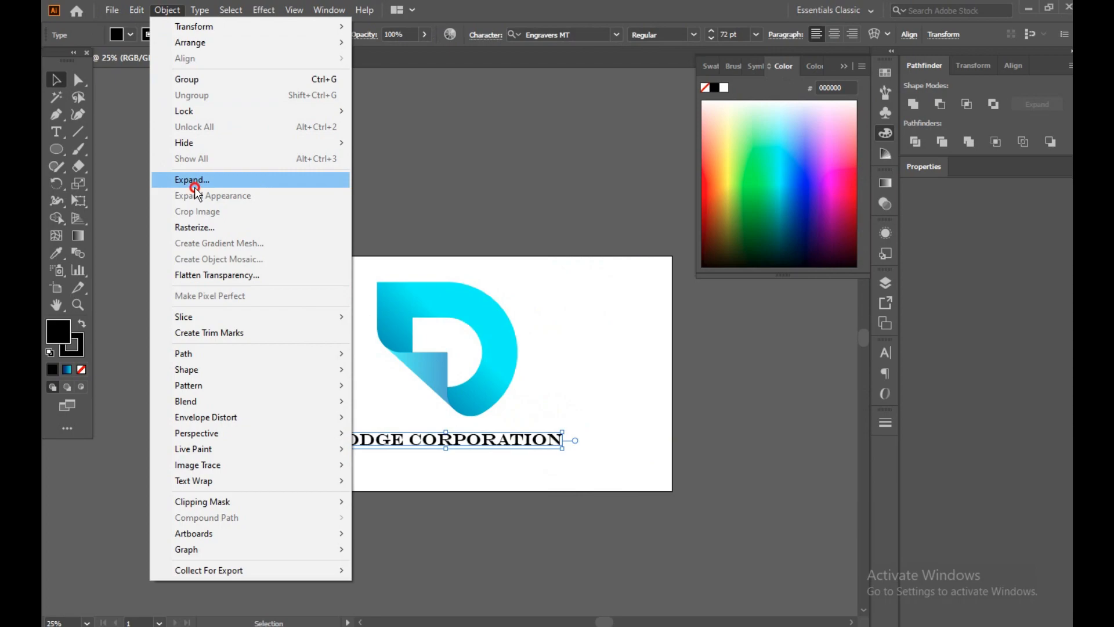
left_click(192, 180)
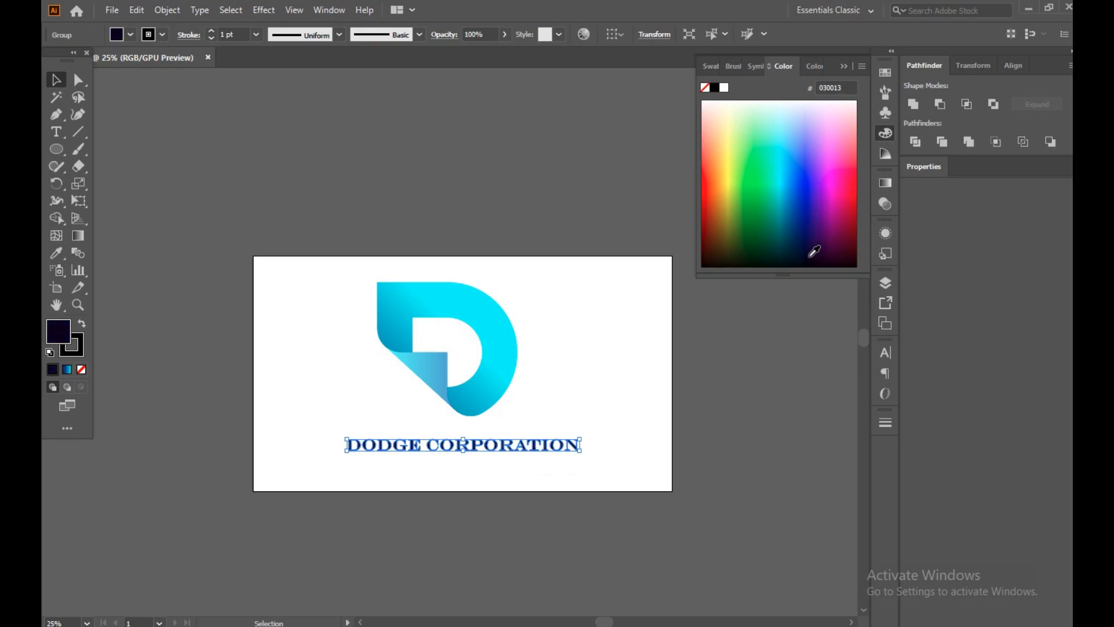
mouse_move(297, 161)
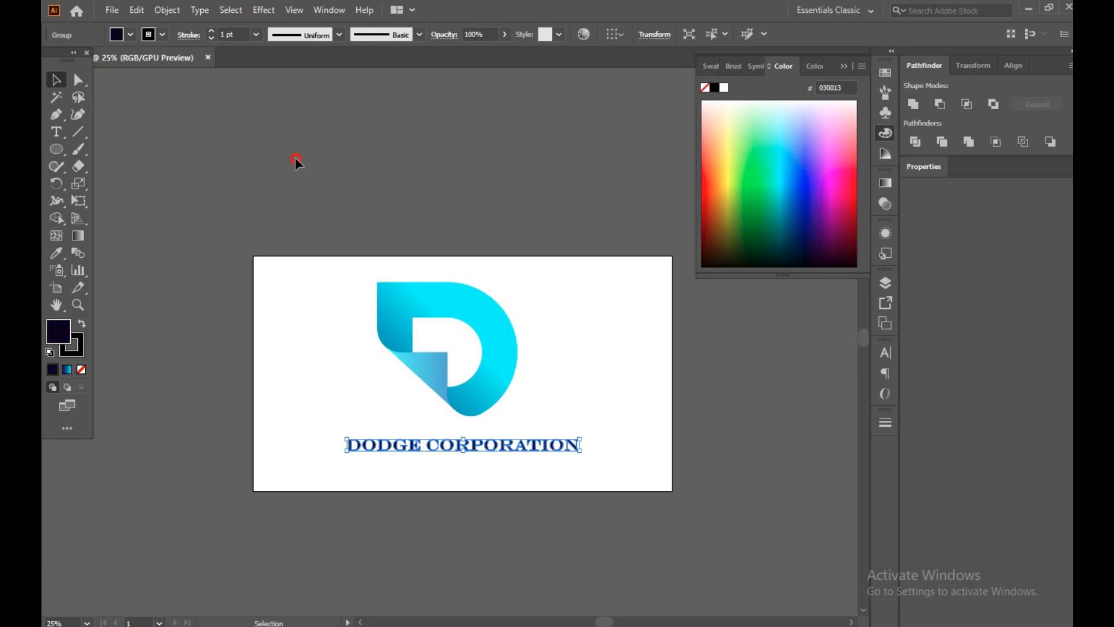